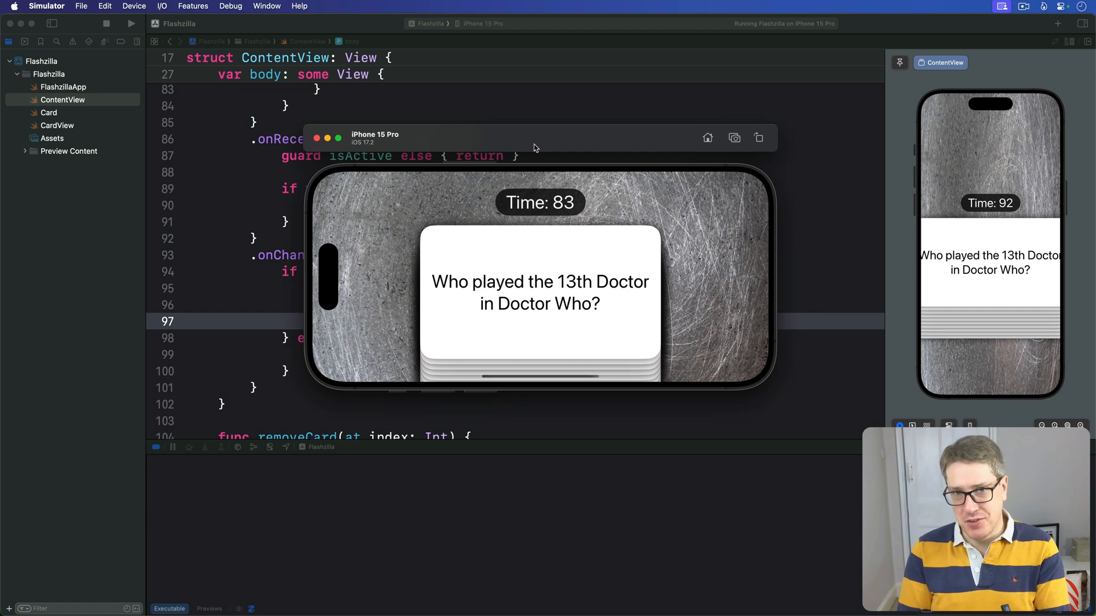
{"action": "mouse_move", "coordinate": [532, 249]}
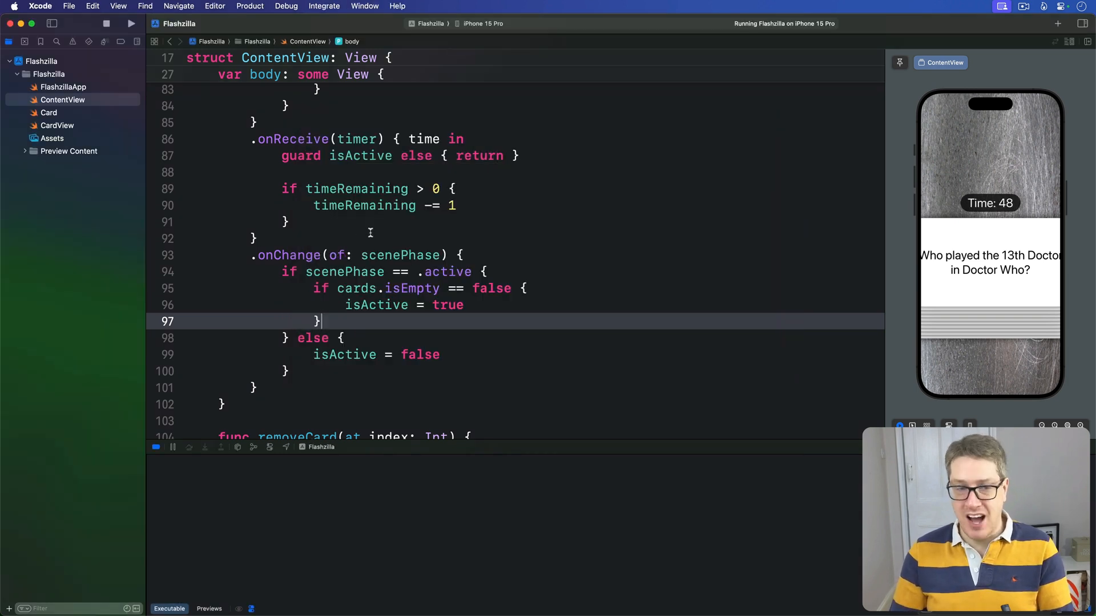
Add .allowsHitTesting(index == cards.count - 1) to the card stack so only the top card responds.
{"action": "scroll", "scroll_direction": "up", "scroll_amount": 3}
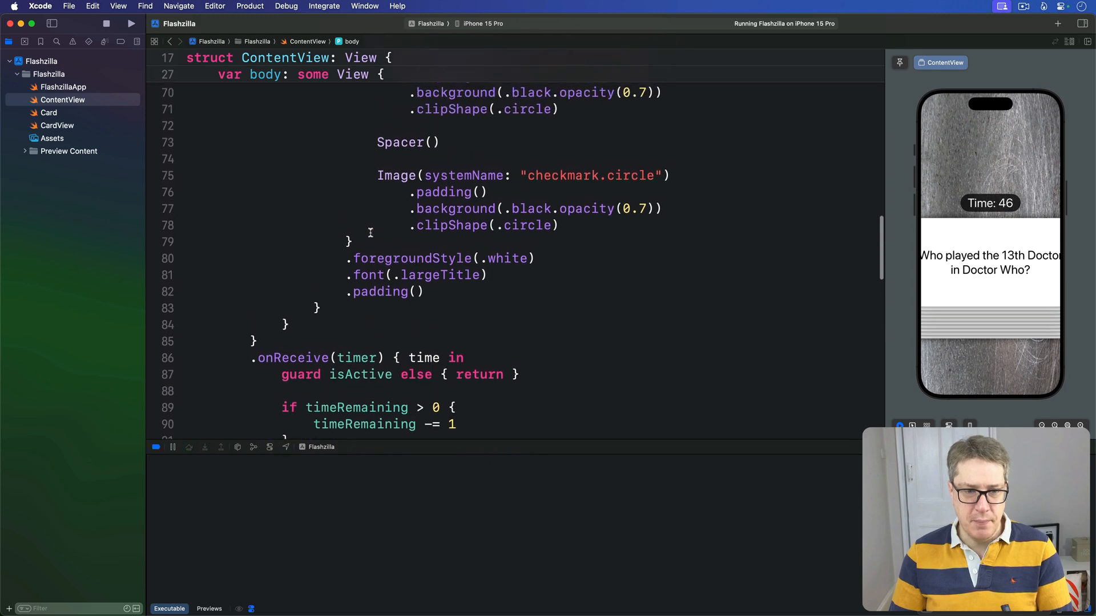
{"action": "scroll", "scroll_direction": "up", "scroll_amount": 3}
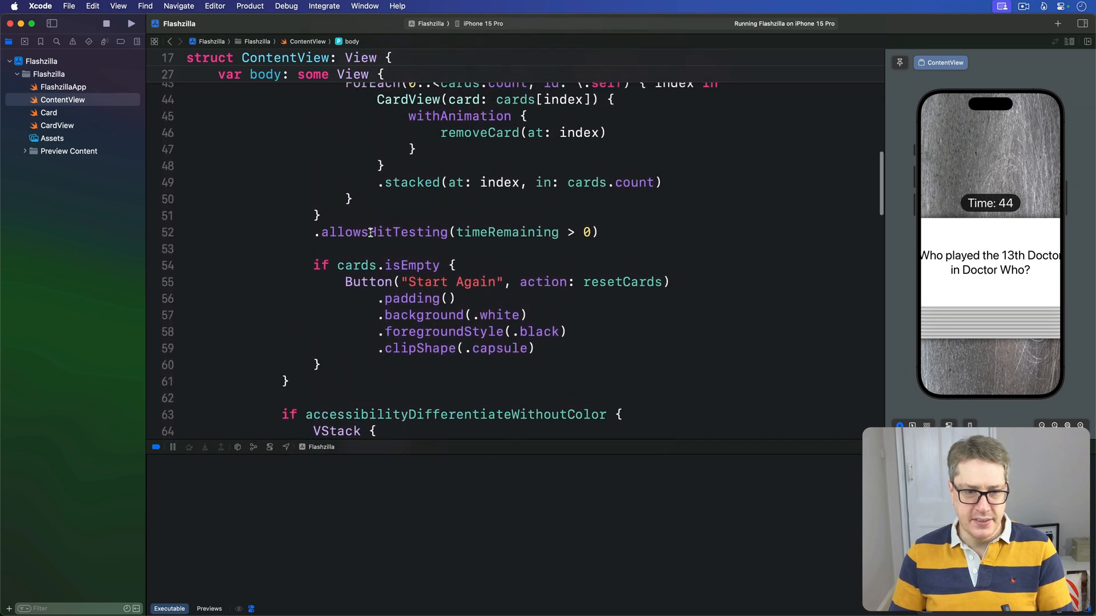
{"action": "scroll", "scroll_direction": "up", "scroll_amount": 3}
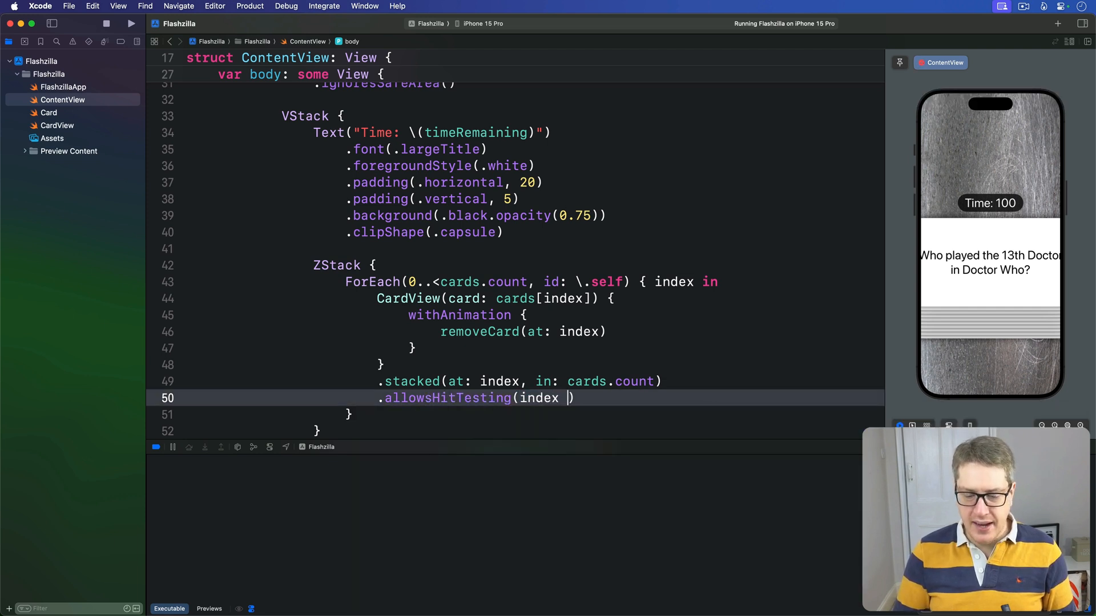
{"action": "type", "text": "== cards.count -"}
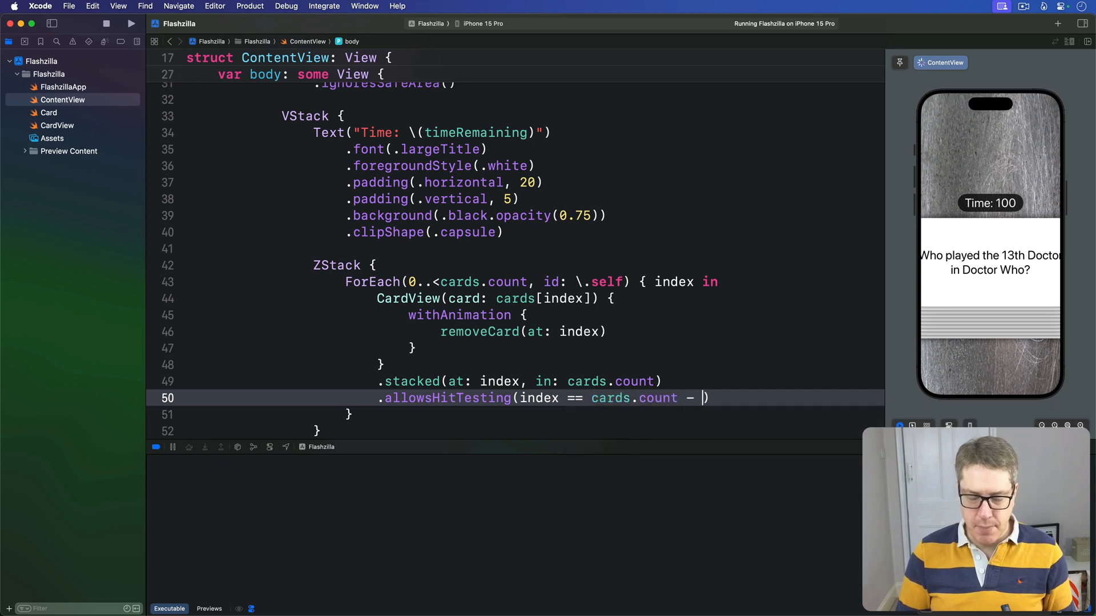
{"action": "type", "text": "1"}
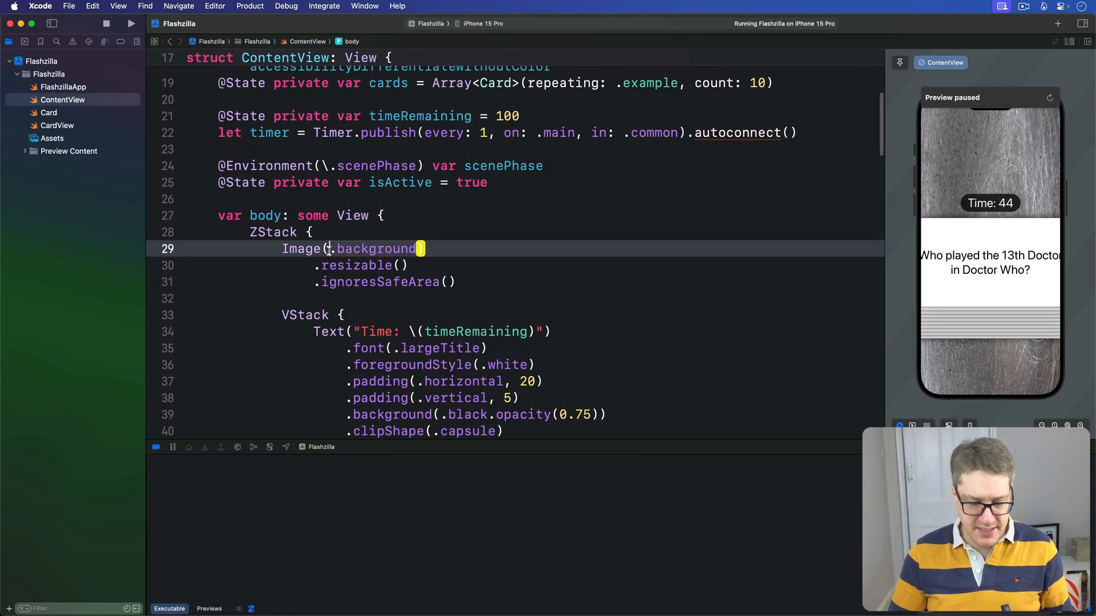
Change the background to Image(decorative: "background") and return to the card stack.
{"action": "type", "text": "decorative: String"}
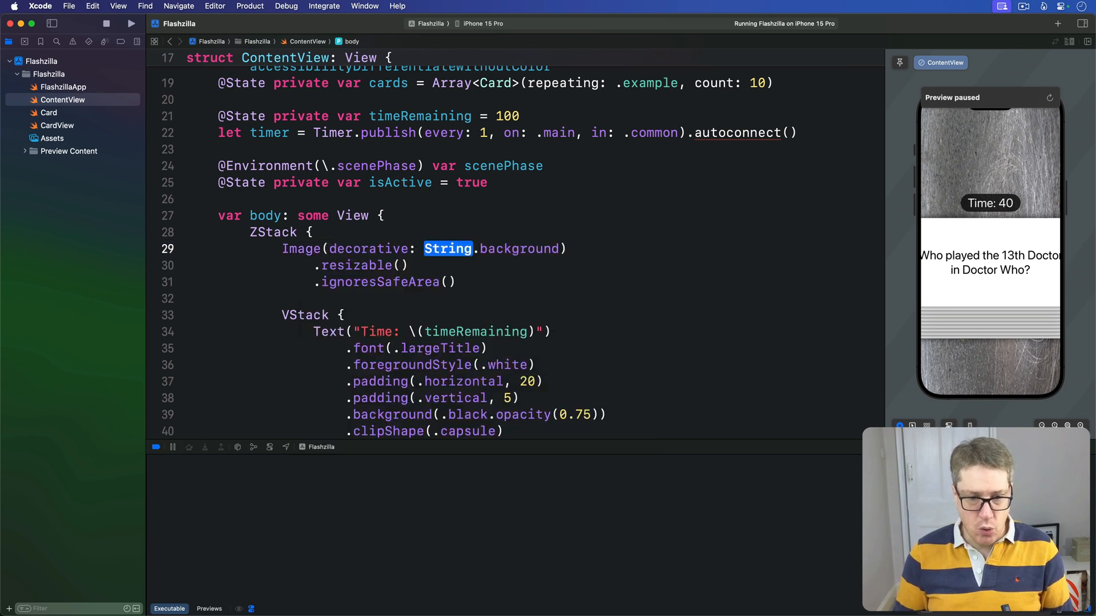
{"action": "type", "text": "\"background\""}
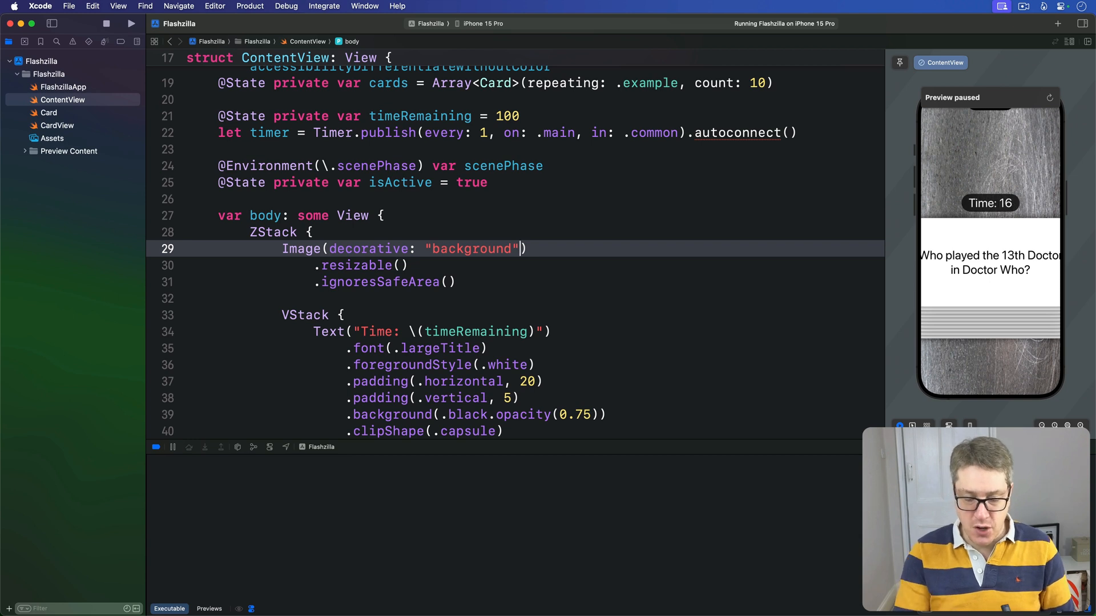
{"action": "scroll", "scroll_direction": "down", "scroll_amount": 3}
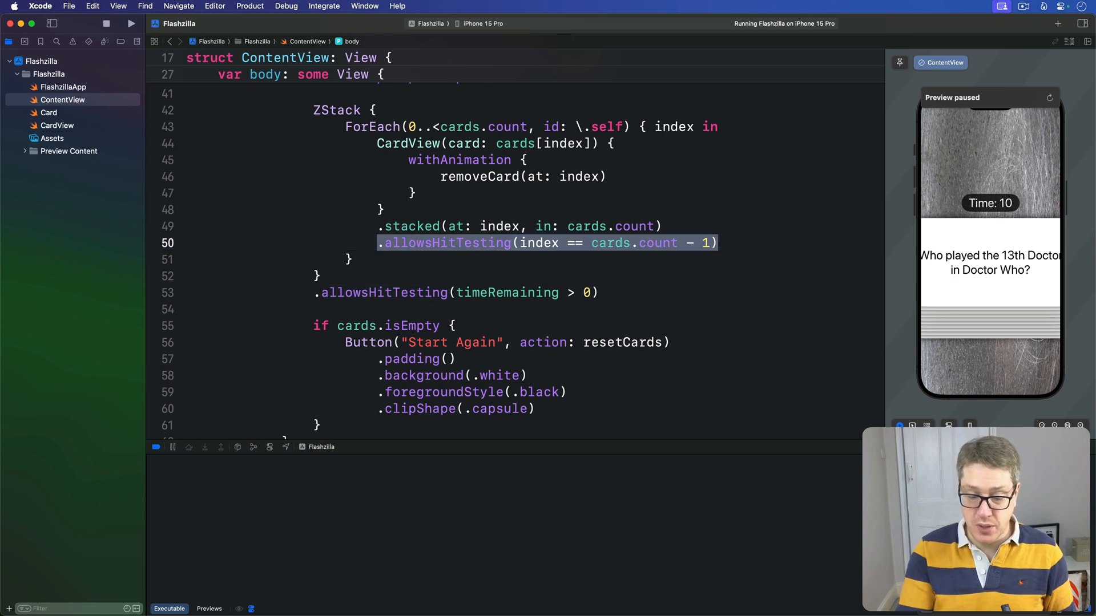
Add .accessibilityHidden(index < cards.count - 1) below the hit-testing modifier and select that line.
{"action": "key", "text": "Return"}
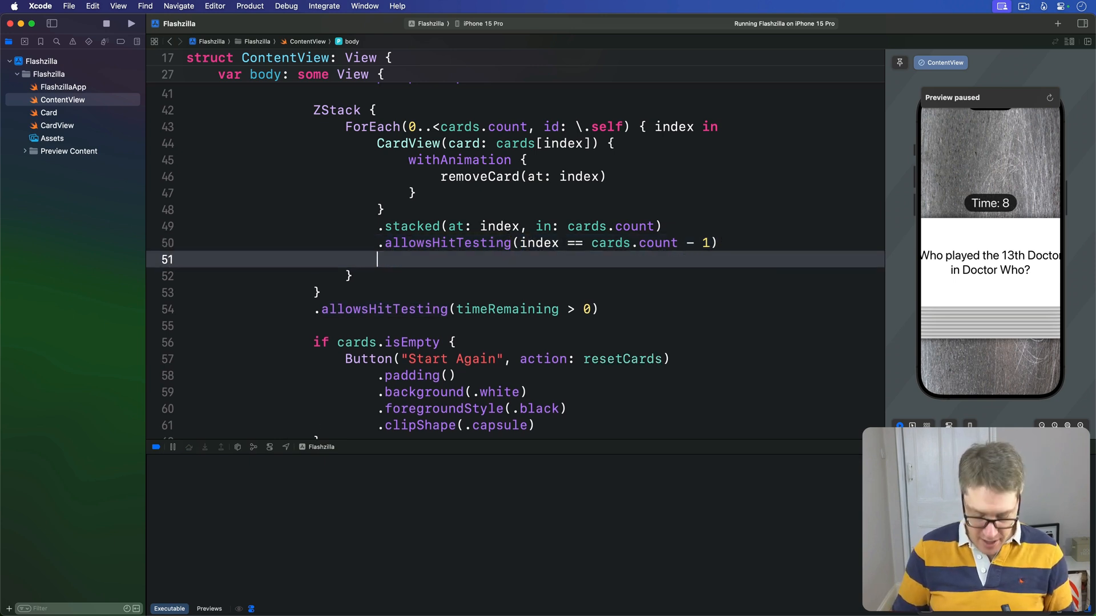
{"action": "type", "text": ".accessibilityHidden(true"}
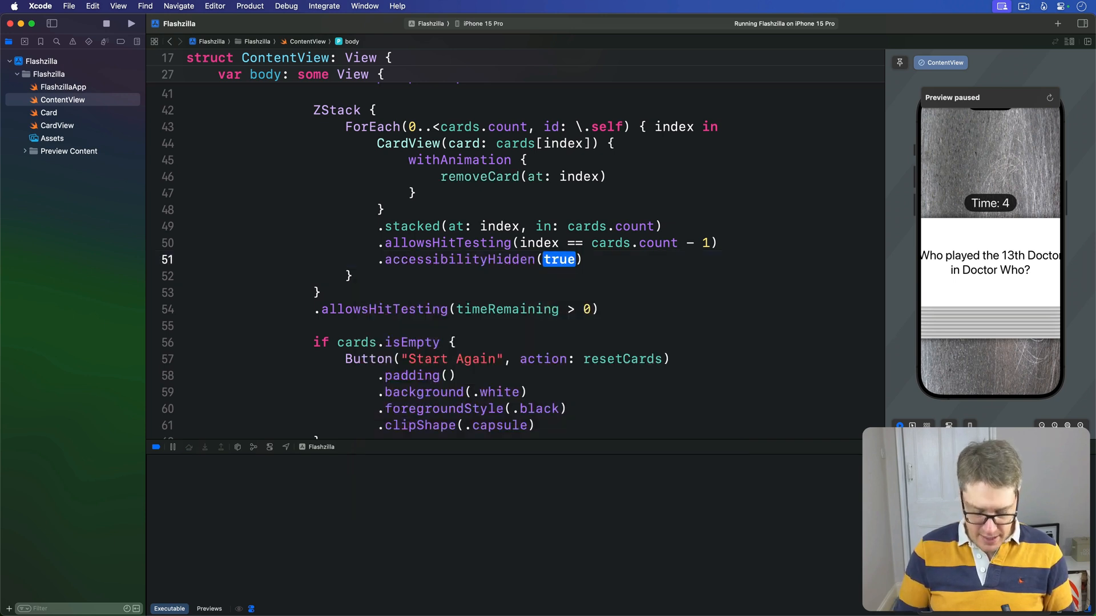
{"action": "type", "text": "index < car"}
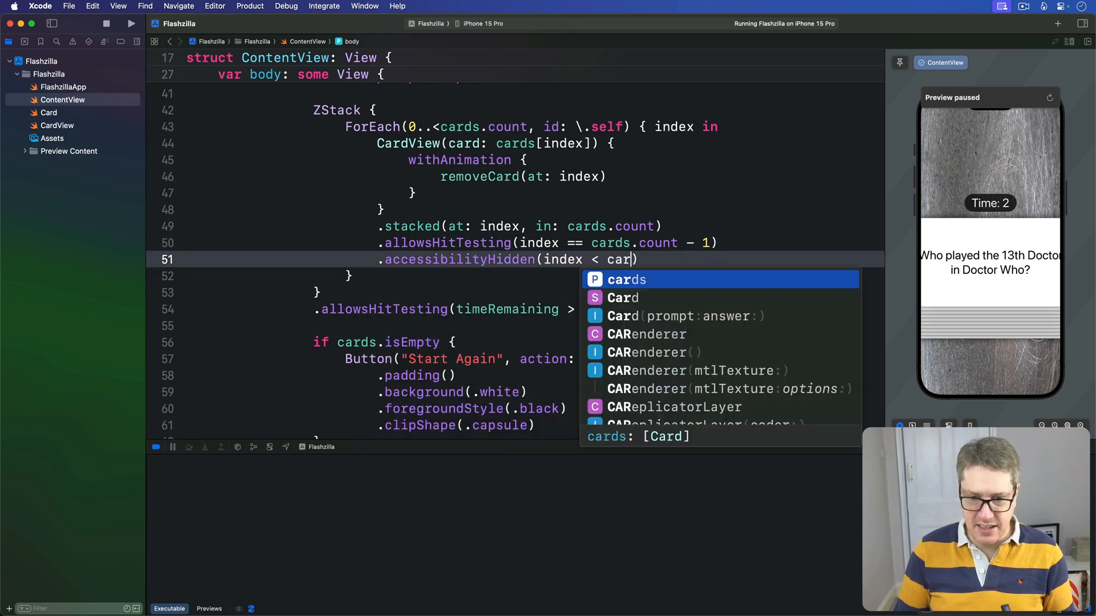
{"action": "left_click", "coordinate": [626, 279]}
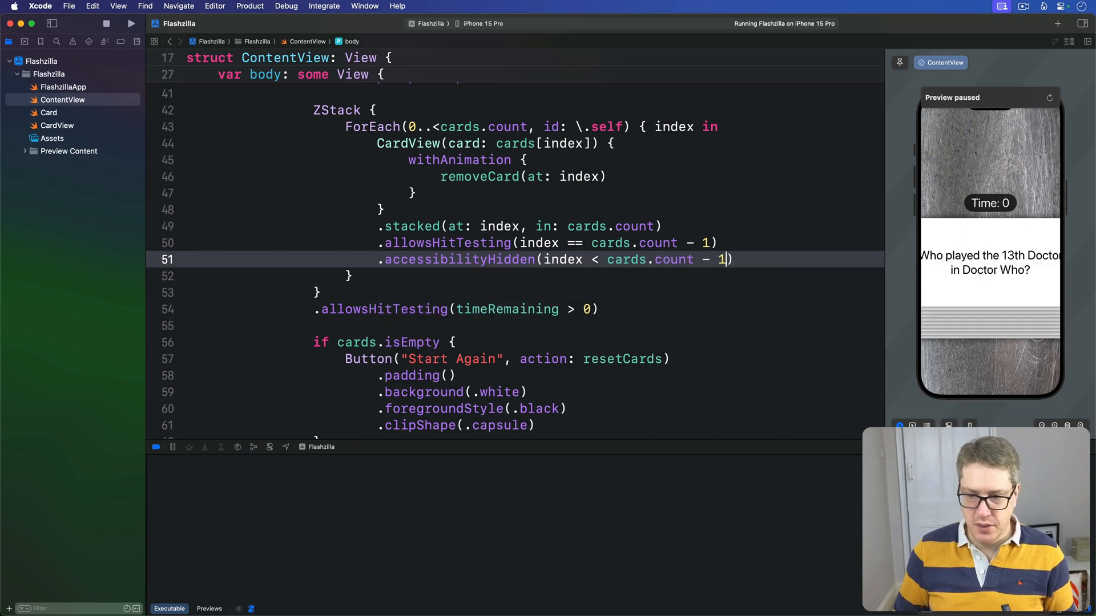
{"action": "triple_click", "coordinate": [552, 259]}
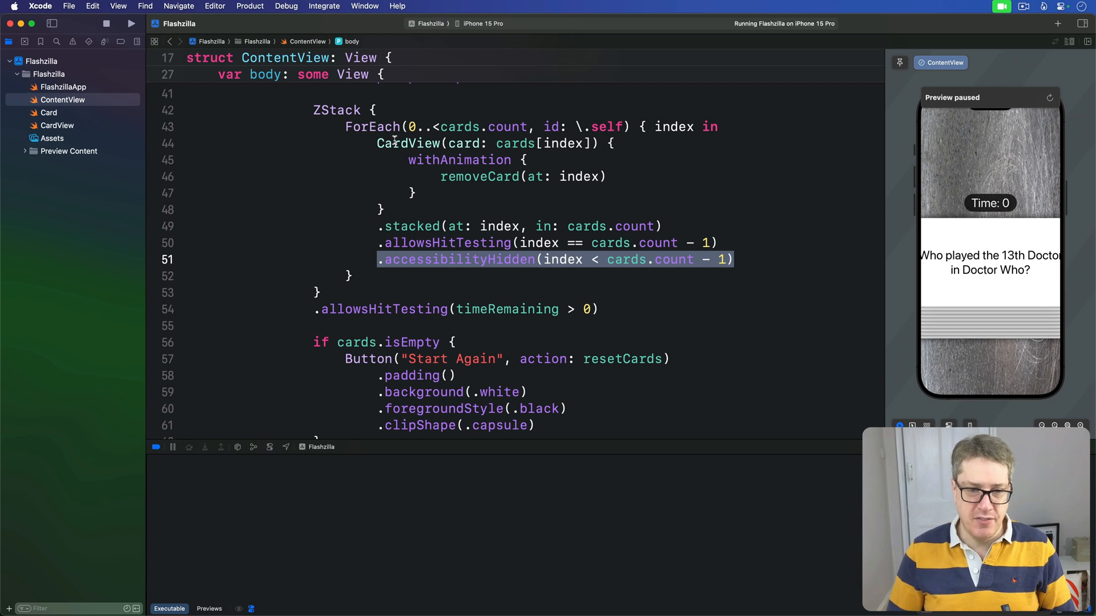
In CardView, add .accessibilityAddTraits(.isButton) after the opacity modifier.
{"action": "left_click", "coordinate": [57, 125]}
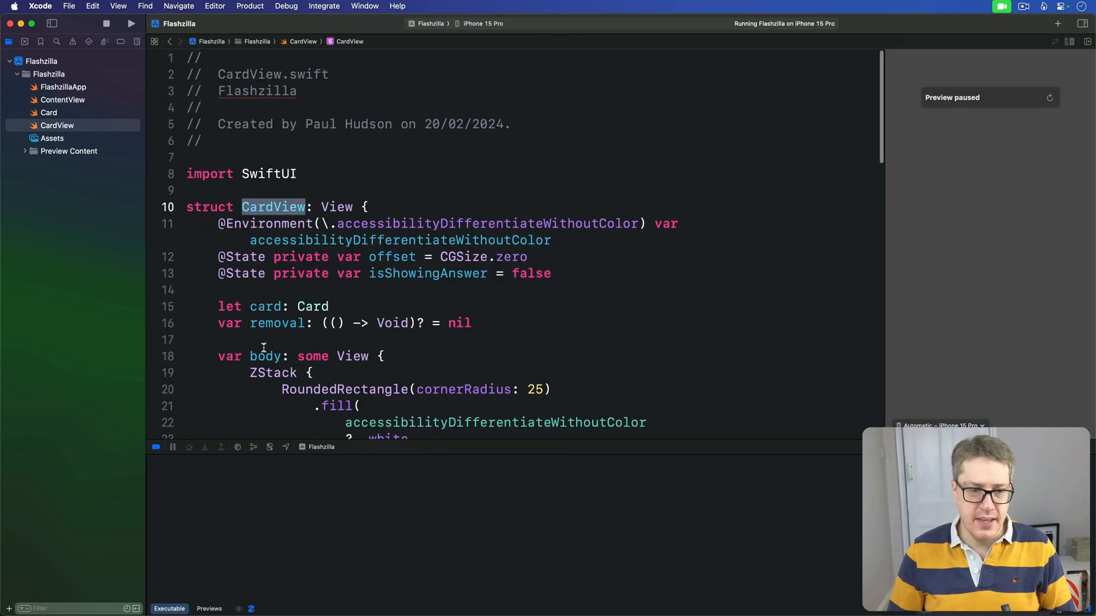
{"action": "left_click", "coordinate": [250, 372]}
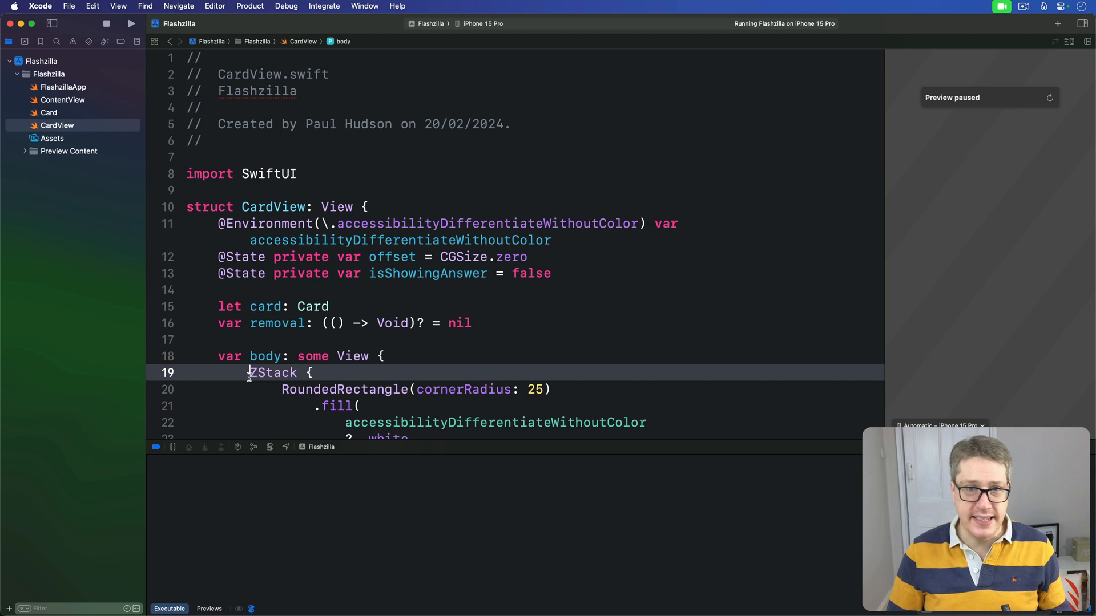
{"action": "scroll", "scroll_direction": "down", "scroll_amount": 3}
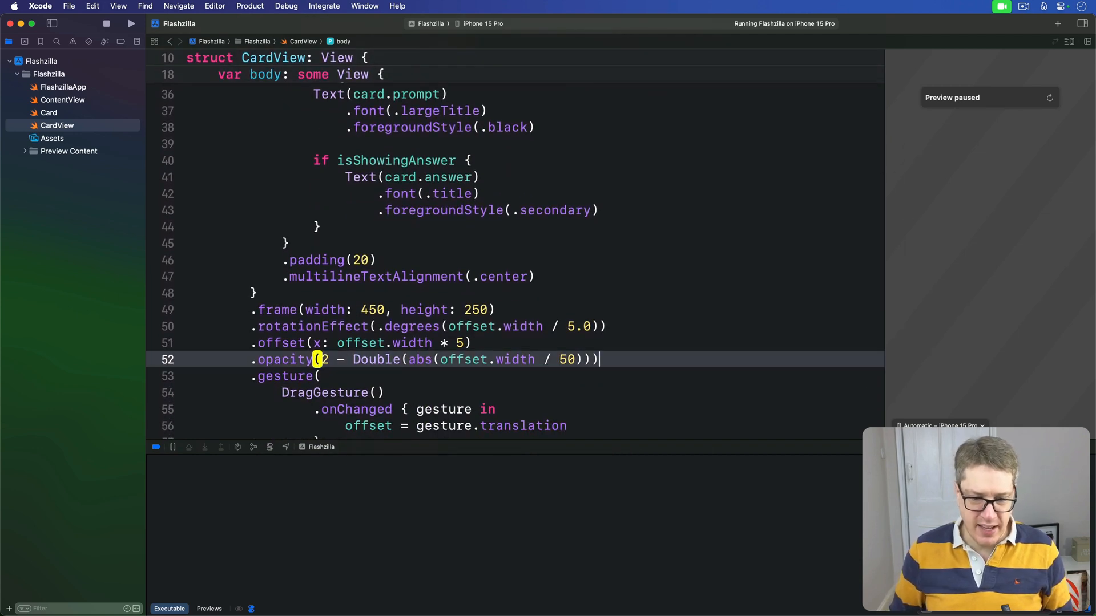
{"action": "key", "text": "Return"}
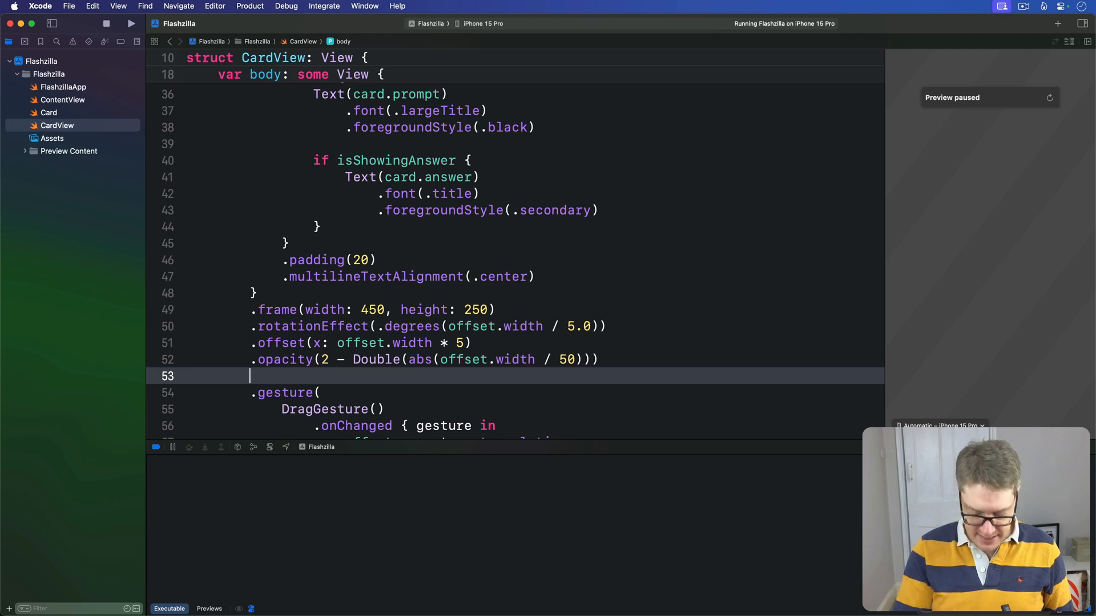
{"action": "type", "text": ".accessad"}
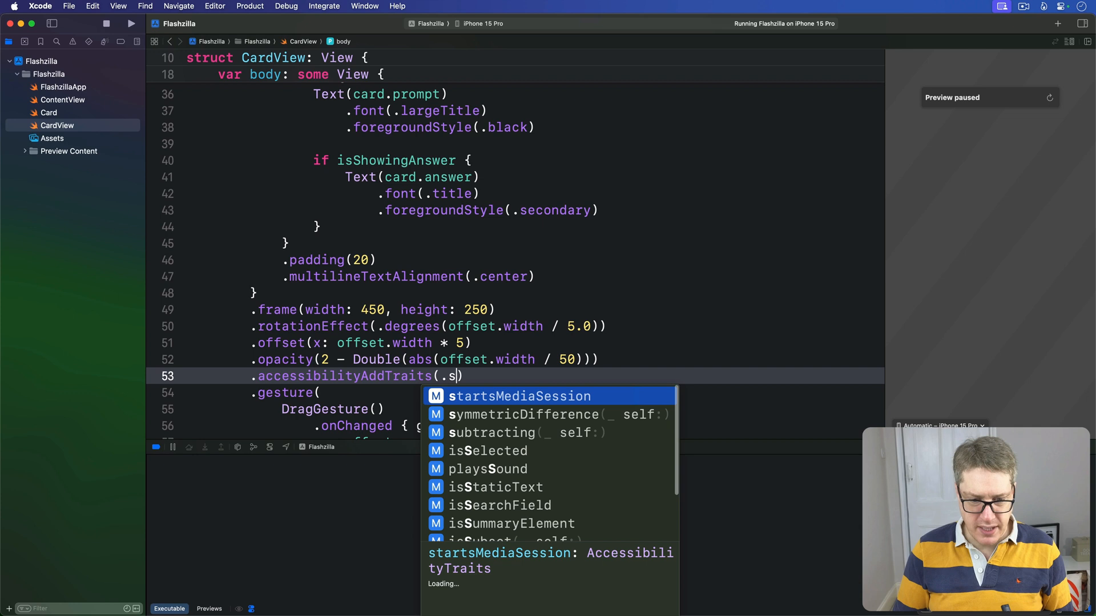
{"action": "type", "text": "isButton"}
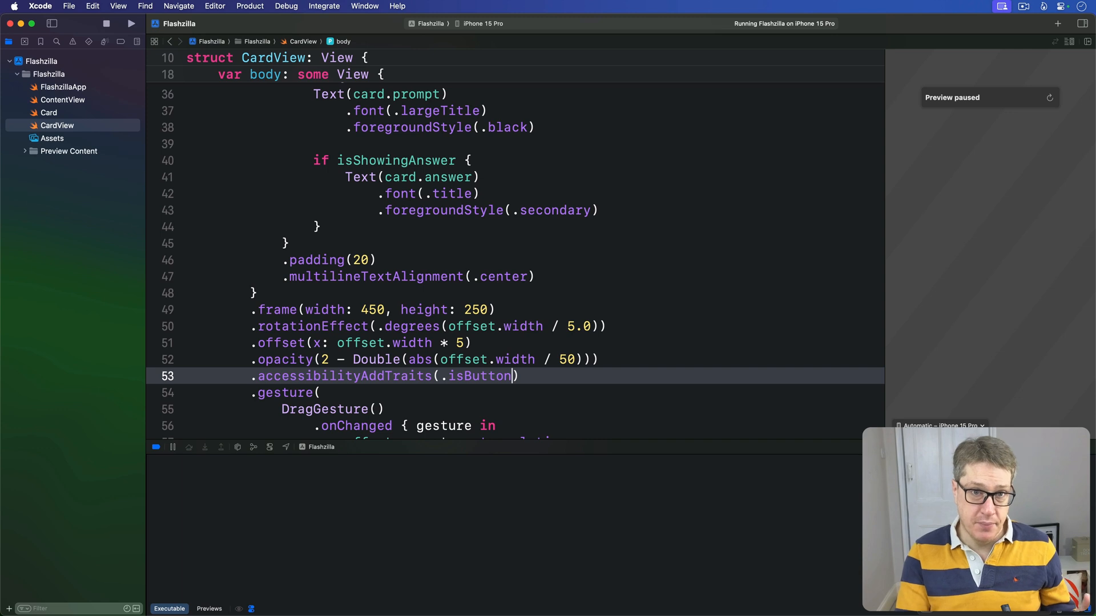
{"action": "scroll", "scroll_direction": "up", "scroll_amount": 3}
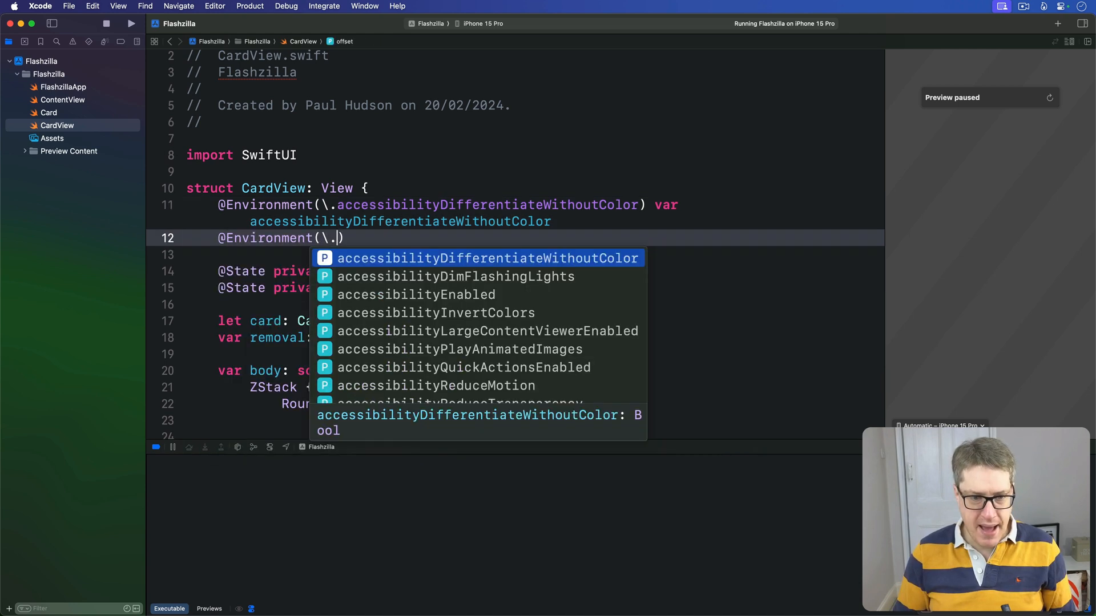
{"action": "type", "text": "accessv"}
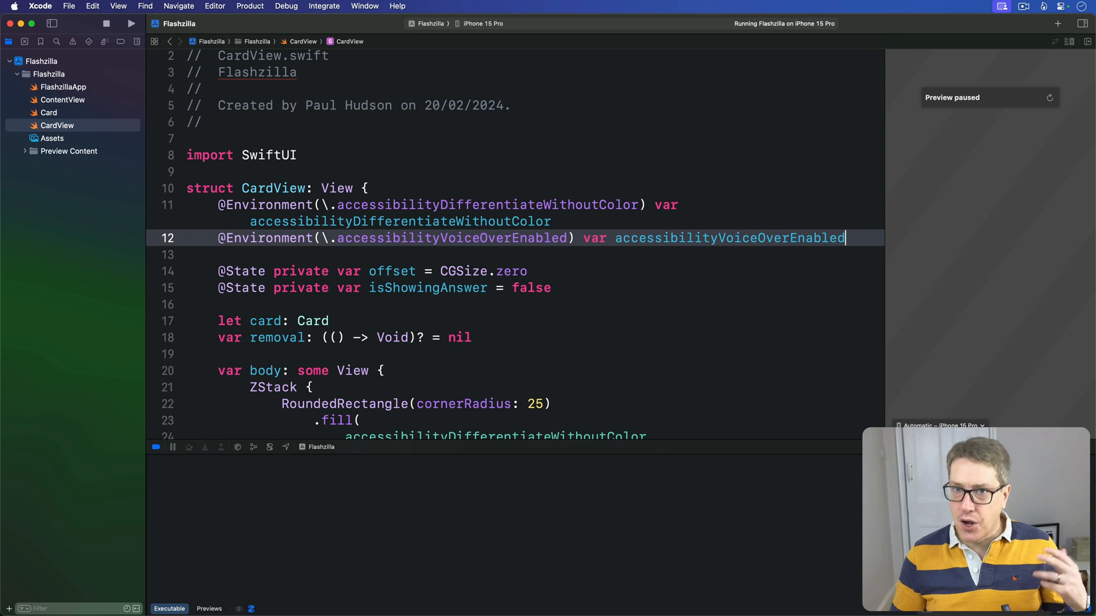
{"action": "scroll", "scroll_direction": "down", "scroll_amount": 3}
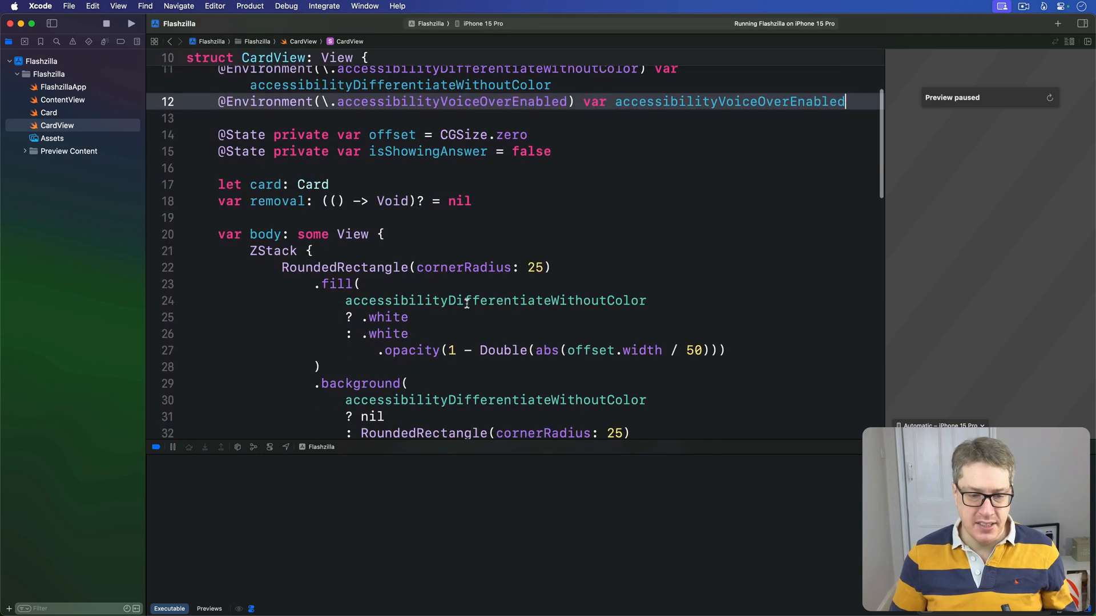
Add an accessibilityVoiceOverEnabled branch showing the answer or prompt in black largeTitle text, else the original layout.
{"action": "scroll", "scroll_direction": "down", "scroll_amount": 3}
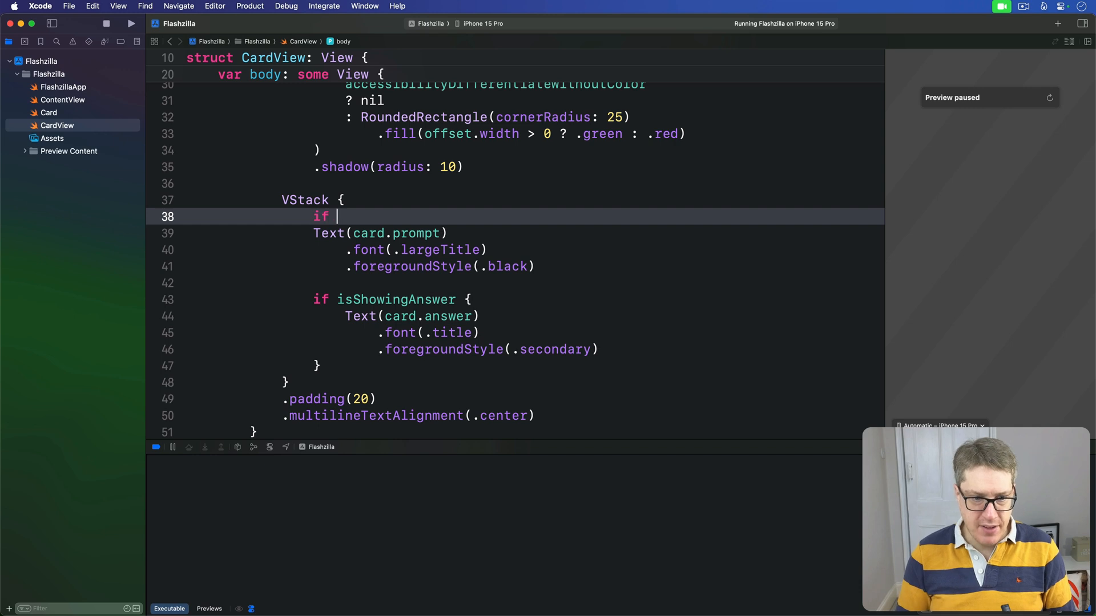
{"action": "type", "text": "accessibilityVoiceOverEnabled {"}
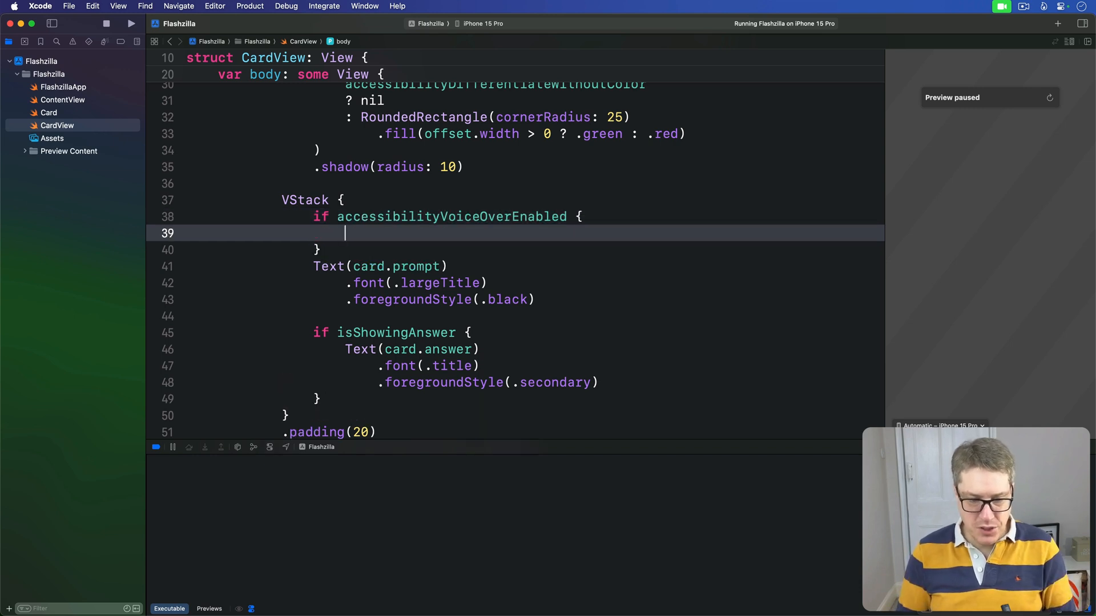
{"action": "type", "text": "Text(isShowingAnswer"}
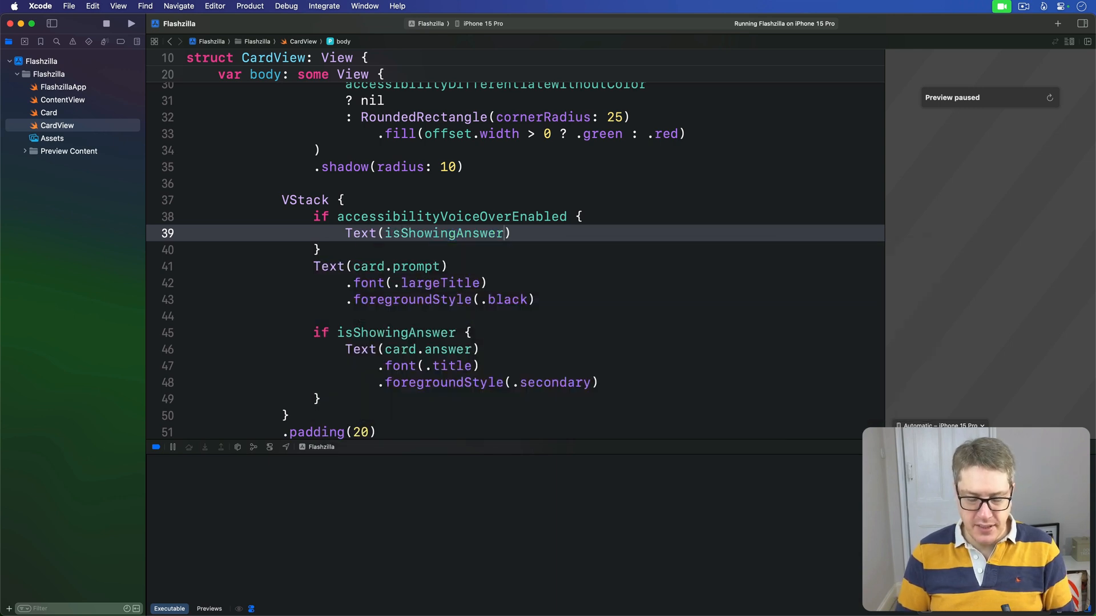
{"action": "type", "text": "? card.answer : card.prompt"}
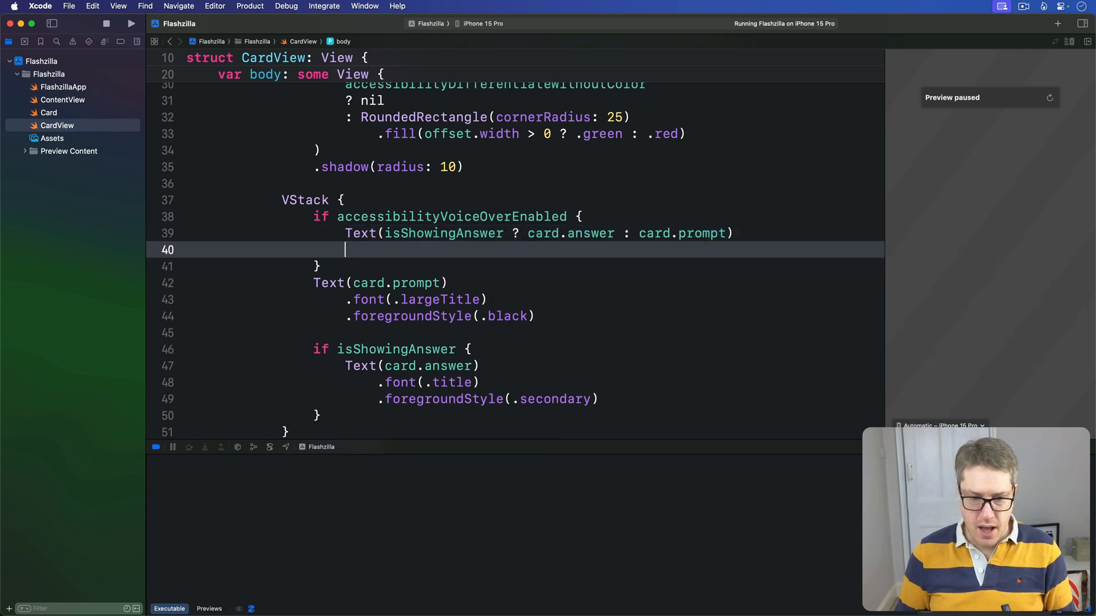
{"action": "type", "text": ".font(.largeTitle)"}
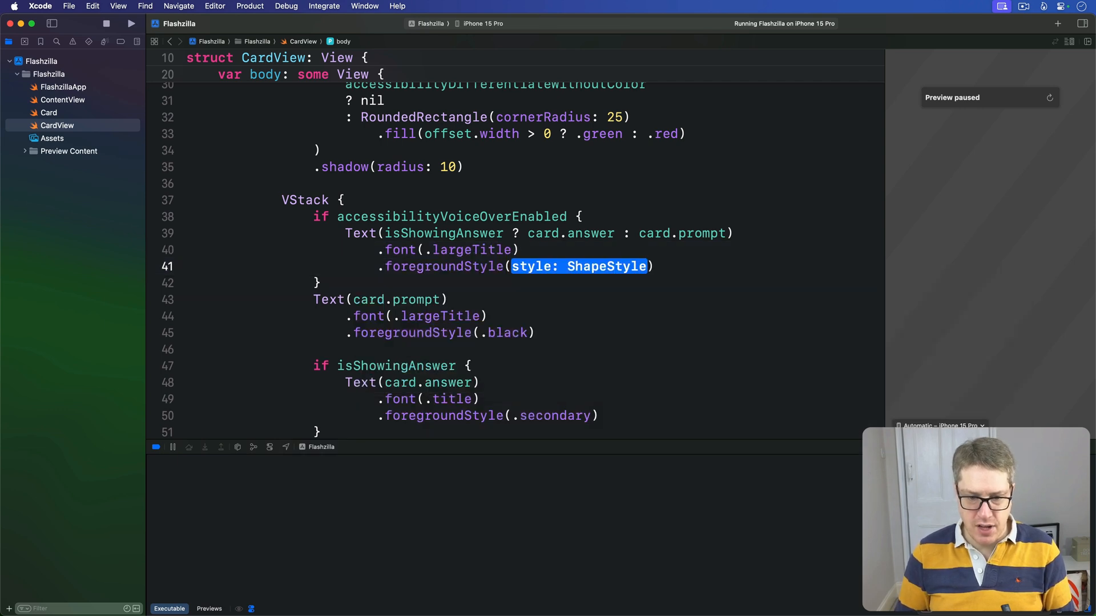
{"action": "type", "text": ".black"}
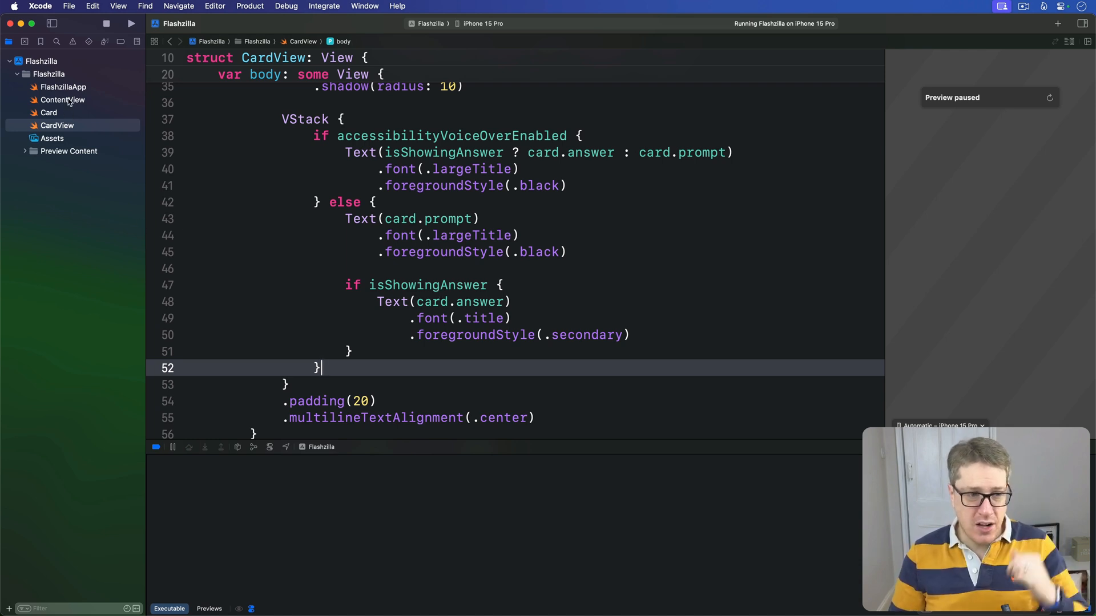
{"action": "left_click", "coordinate": [62, 100]}
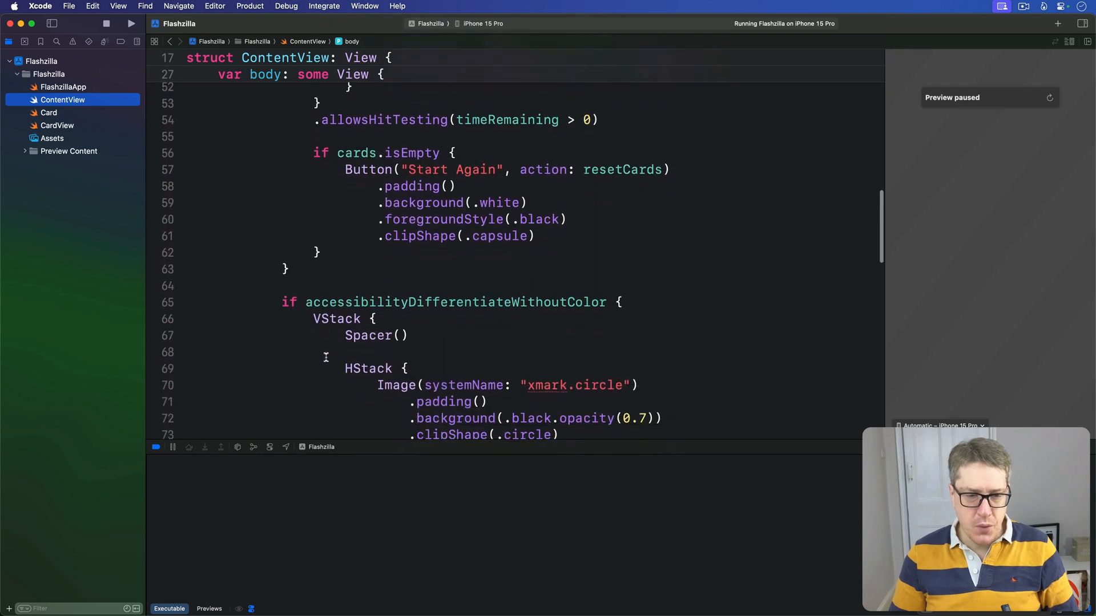
Wrap the xmark image in a Button that animates removeCard(at: cards.count - 1).
{"action": "scroll", "scroll_direction": "down", "scroll_amount": 3}
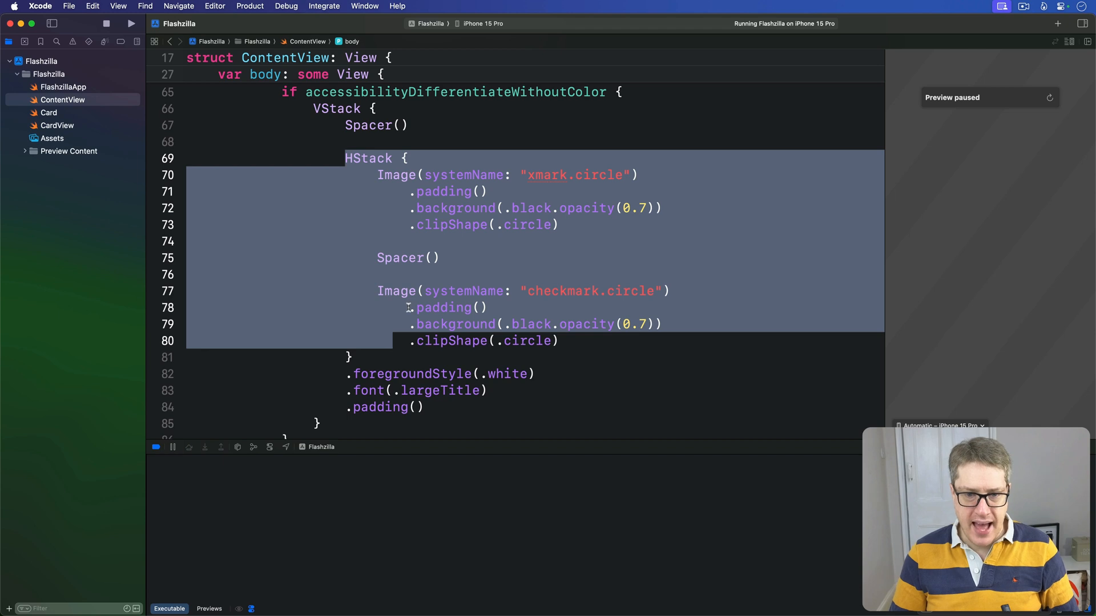
{"action": "left_click", "coordinate": [411, 208]}
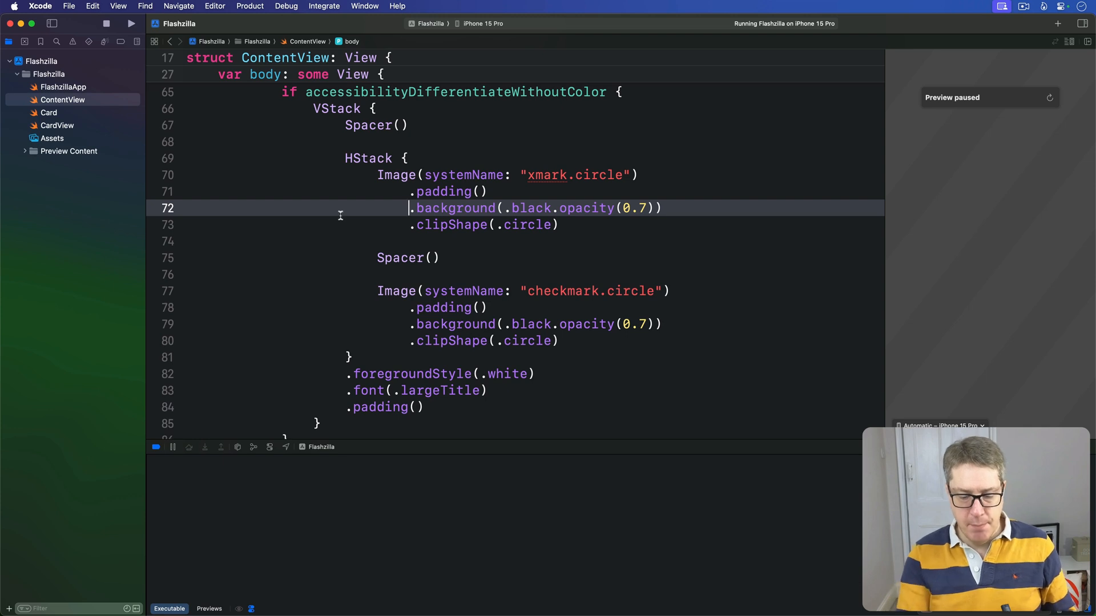
{"action": "left_click", "coordinate": [409, 158]}
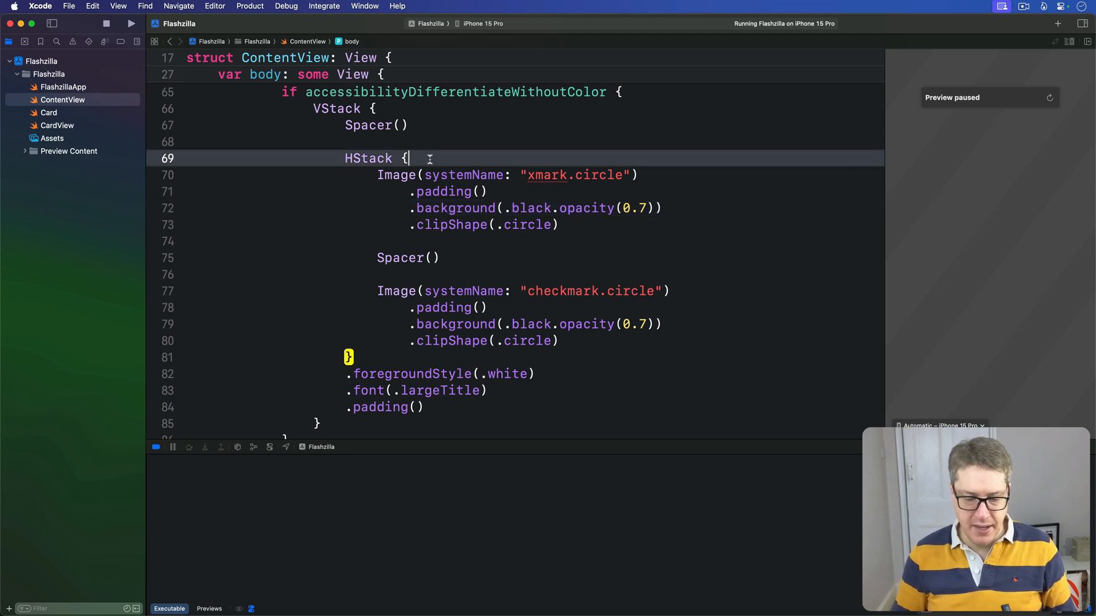
{"action": "type", "text": "Button {"}
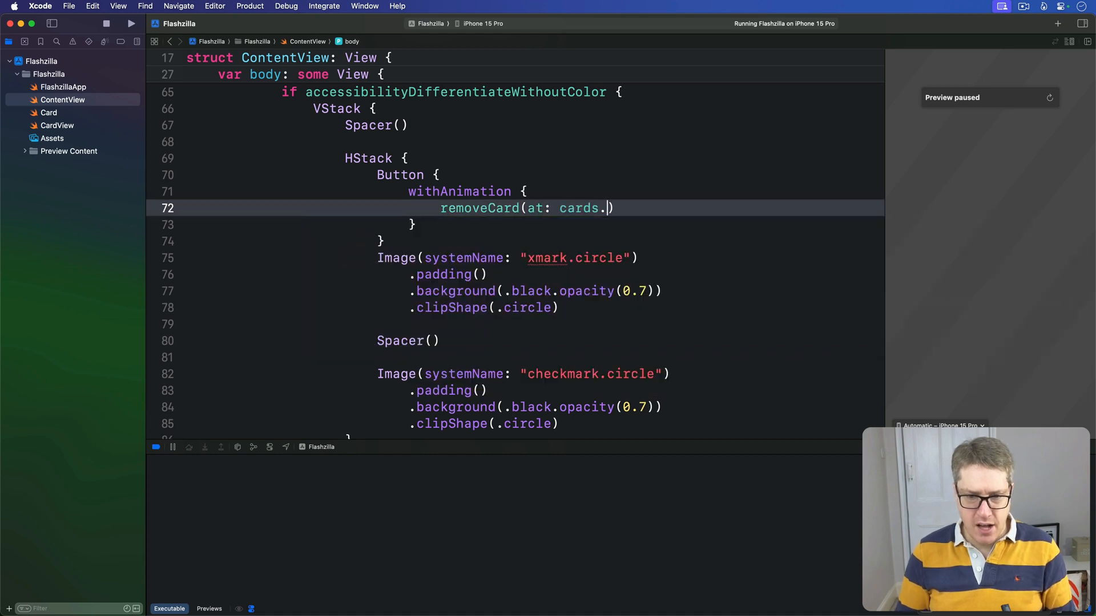
{"action": "type", "text": "count - 1"}
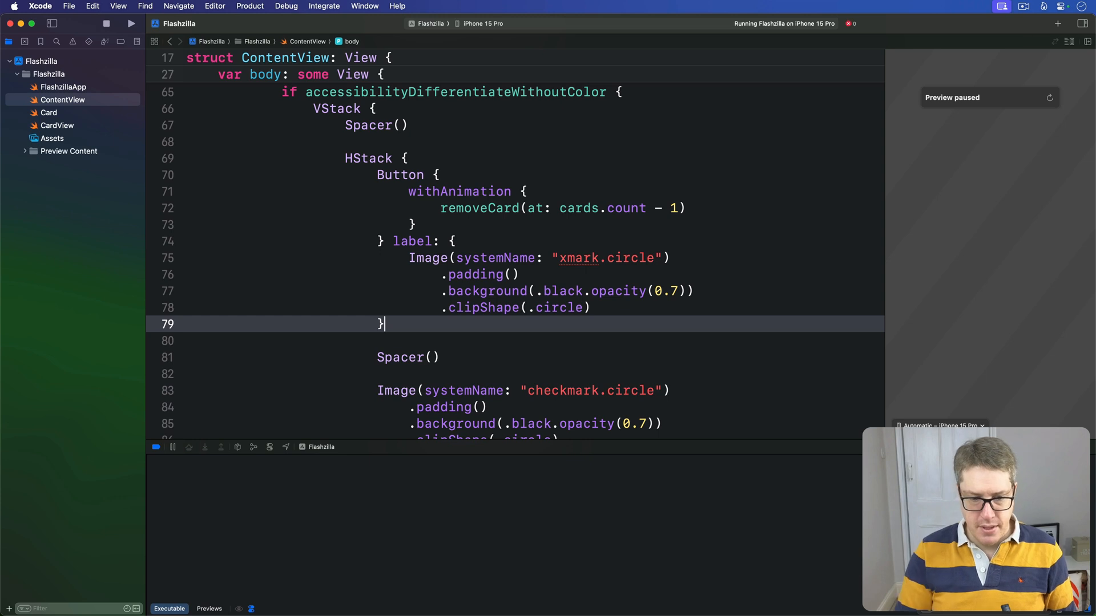
Label the button "Wrong" with the hint "Mark your answer as being incorrect.".
{"action": "key", "text": "Return"}
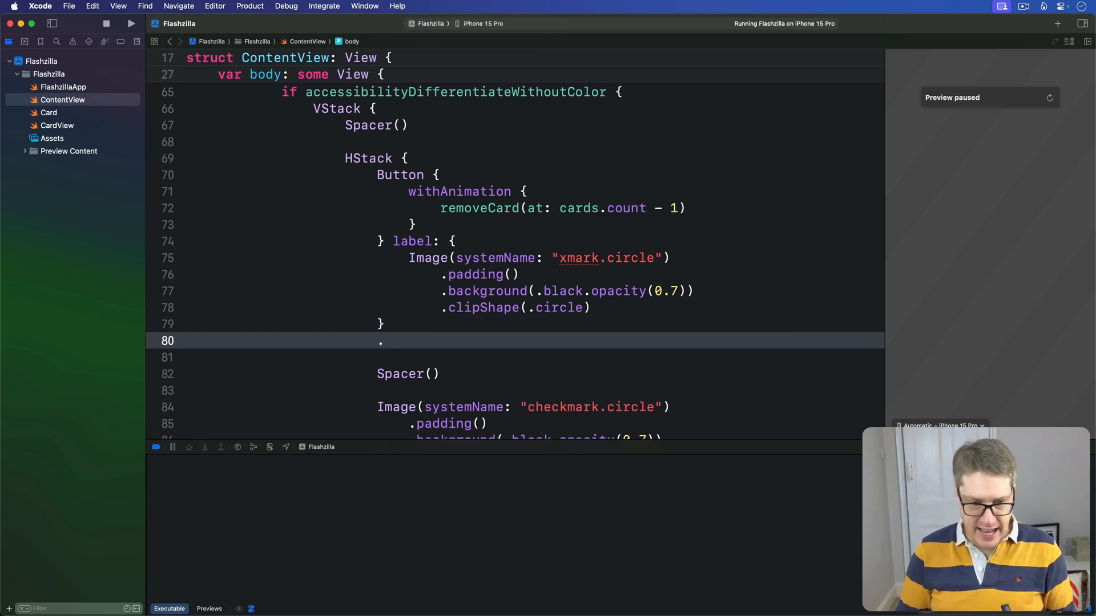
{"action": "type", "text": ".accessl"}
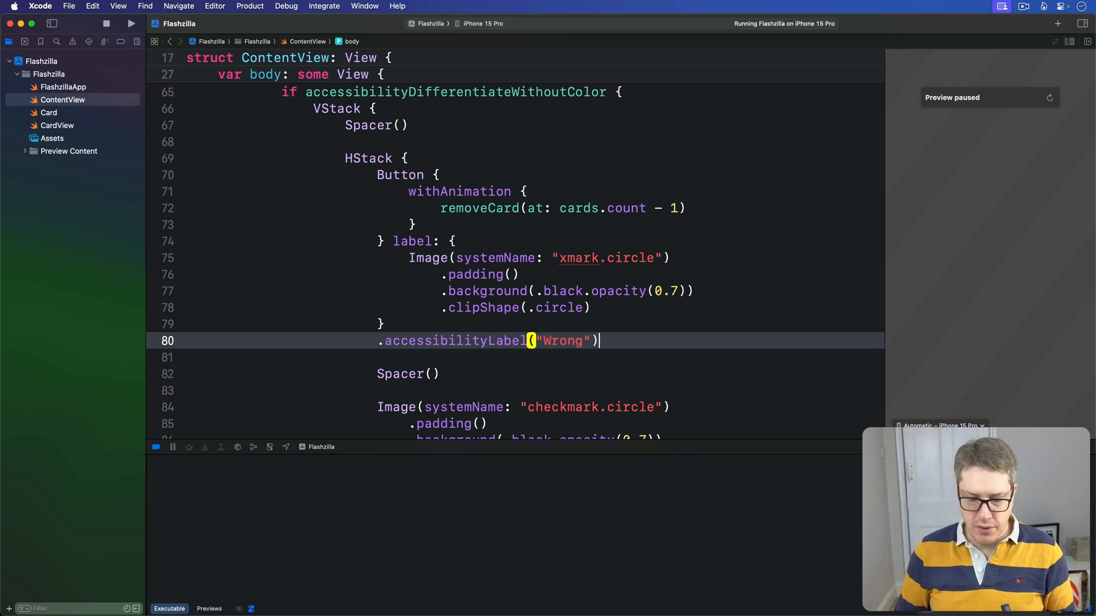
{"action": "type", "text": ".accessibilityHint(\""}
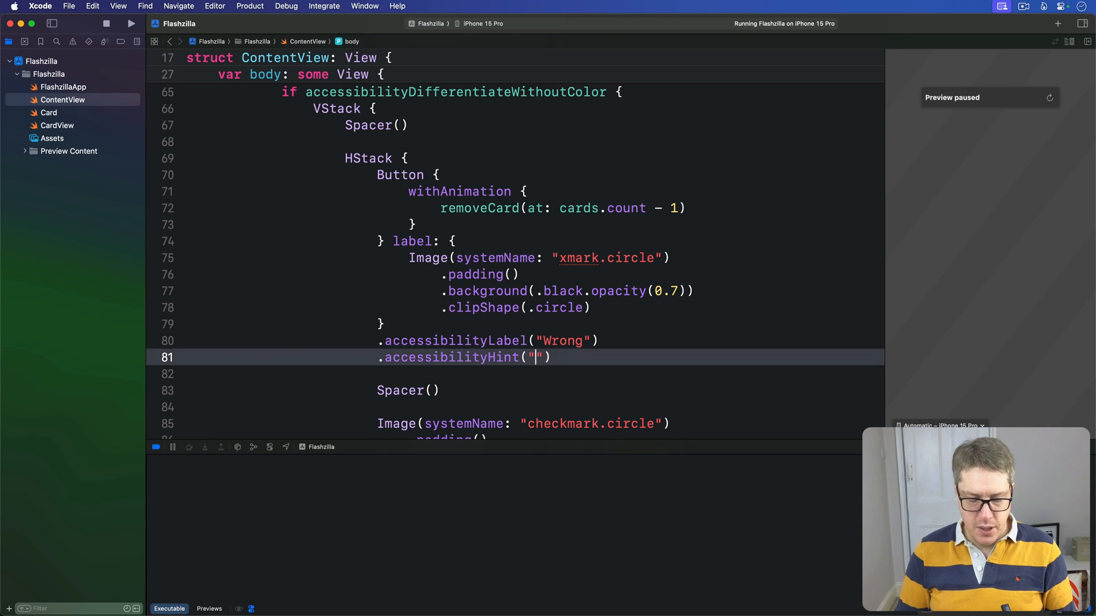
{"action": "type", "text": "Mark your answer as"}
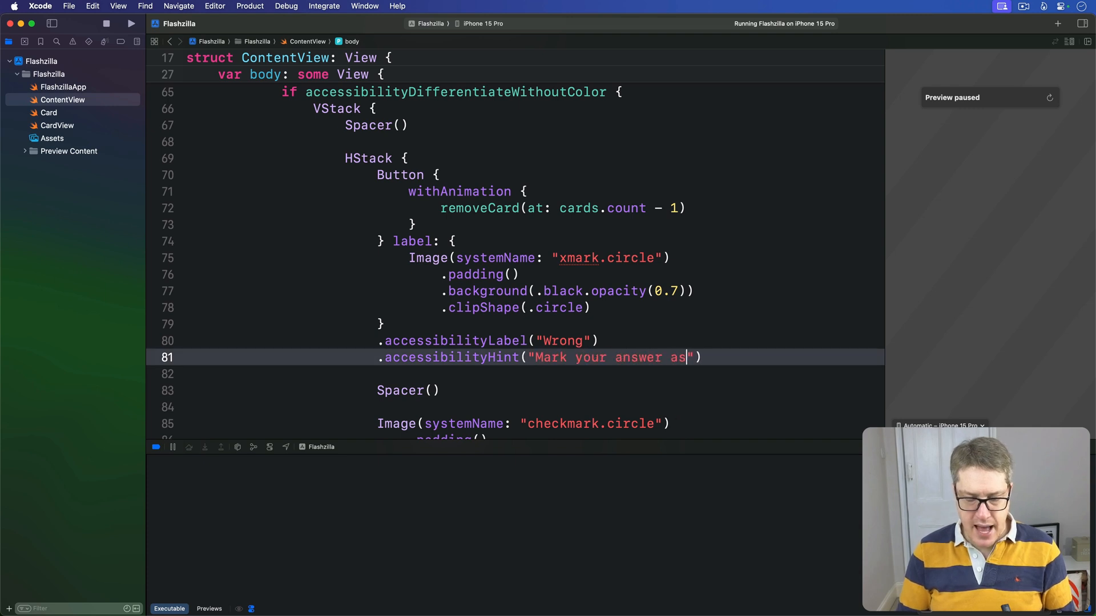
{"action": "type", "text": "being incorrect."}
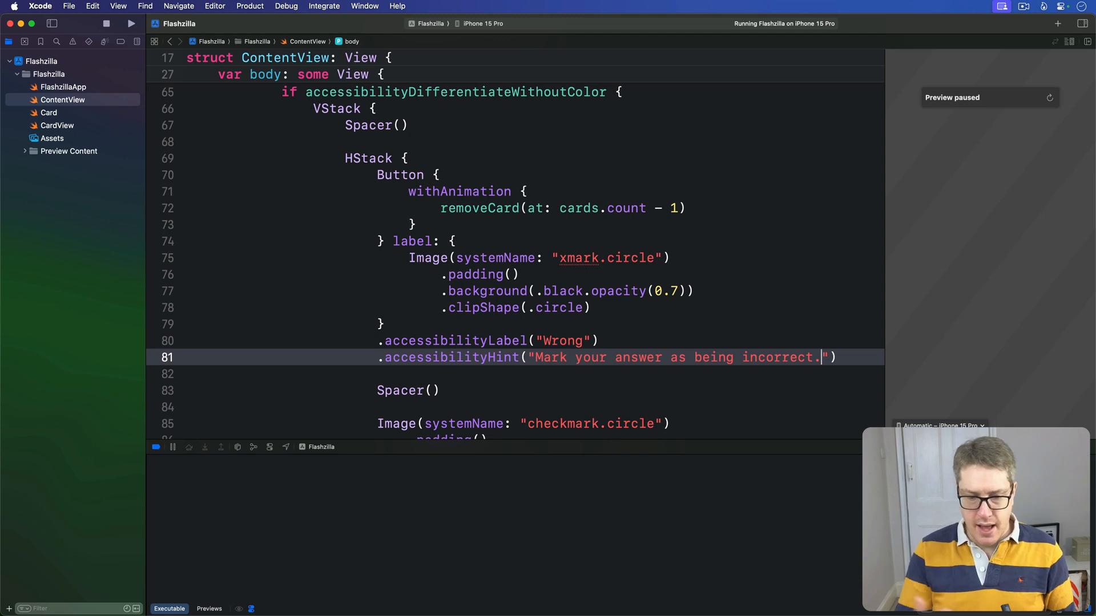
Wrap the checkmark image in a Button that calls withAnimation { removeCard(...) }.
{"action": "scroll", "scroll_direction": "down", "scroll_amount": 3}
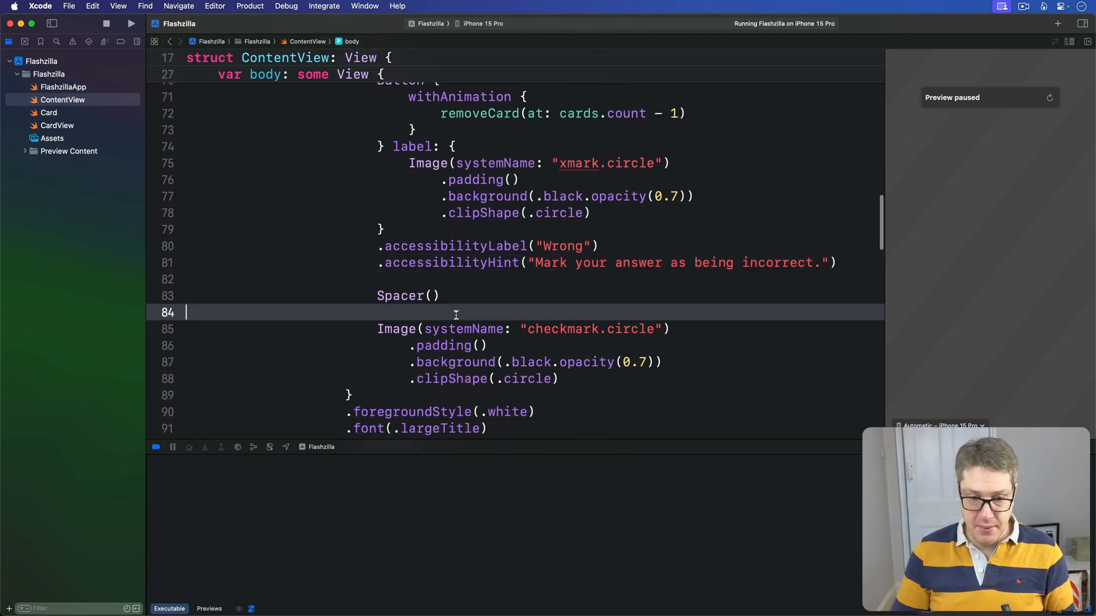
{"action": "key", "text": "Return"}
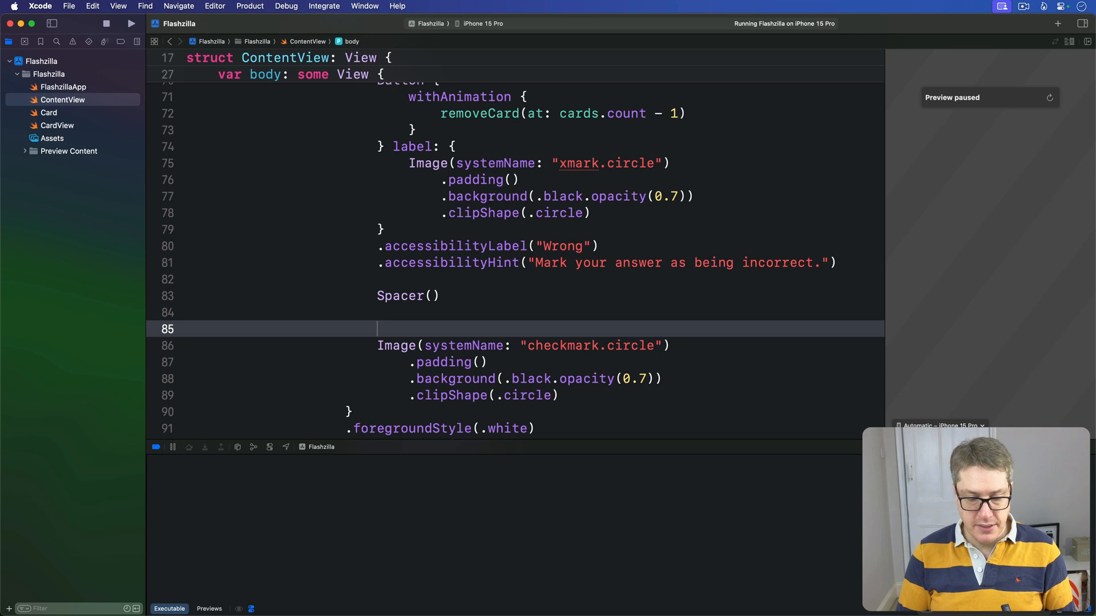
{"action": "type", "text": "Button {"}
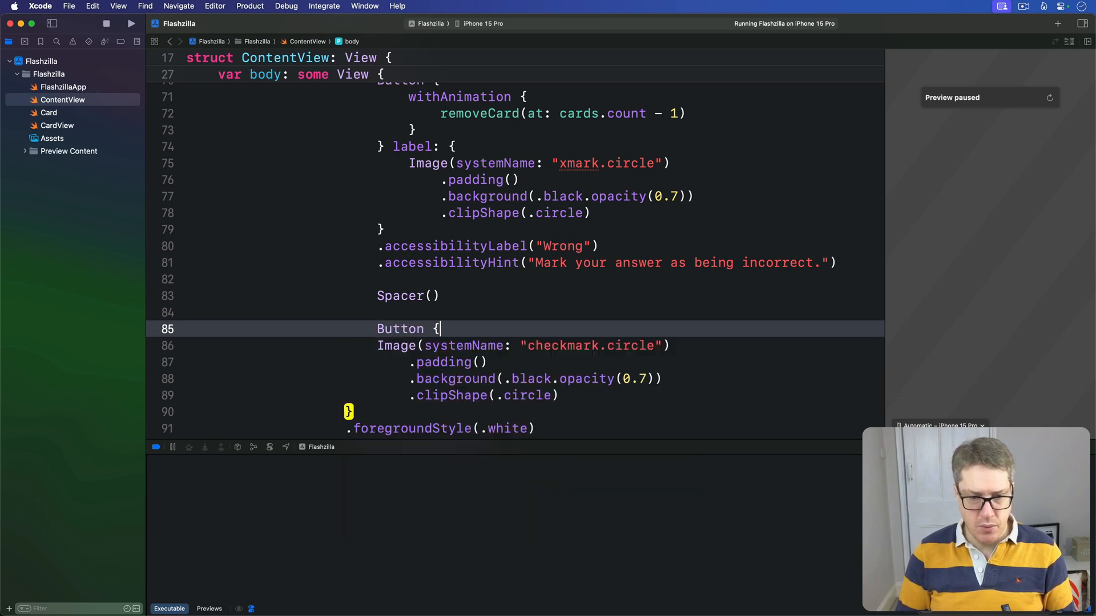
{"action": "type", "text": "withAnimation {"}
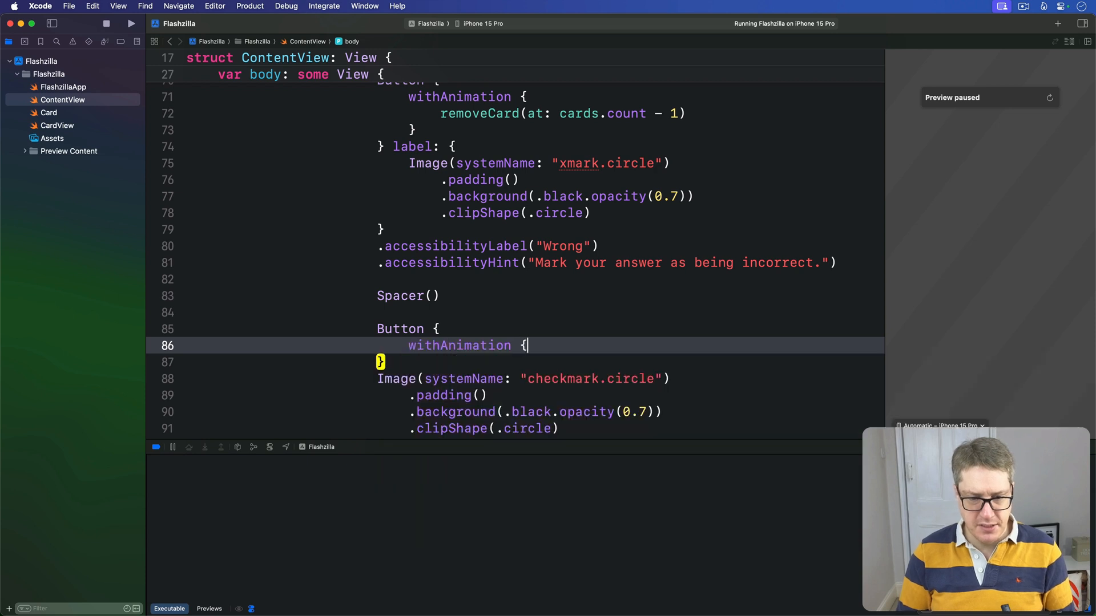
{"action": "type", "text": "removeCard(at: cards.count - 1"}
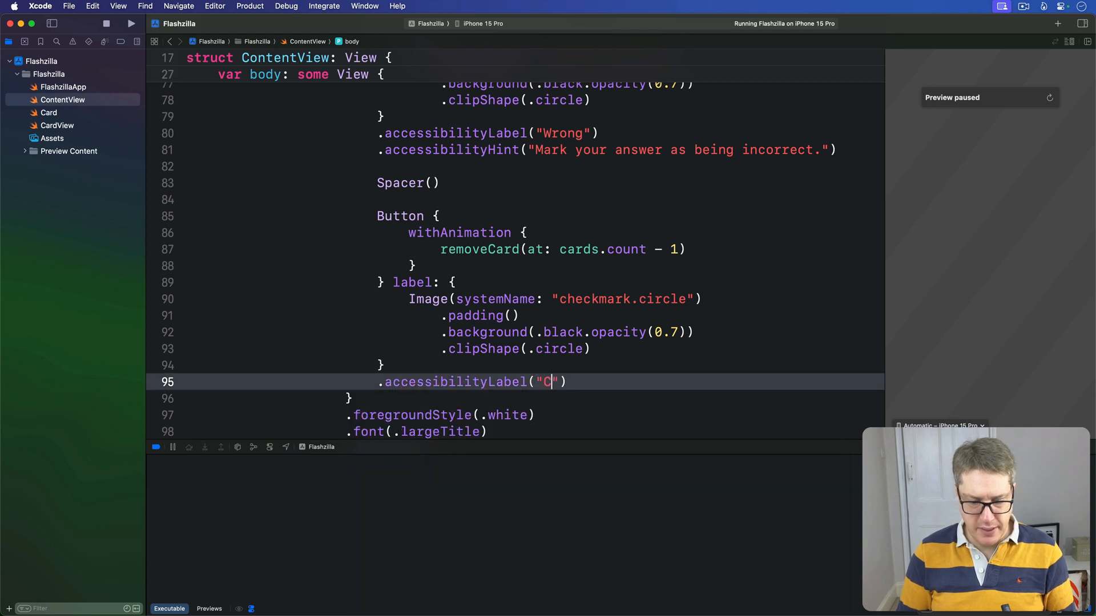
Label the checkmark button "Correct" with the hint "Mark your answer as being correct.".
{"action": "type", "text": "orrect\")"}
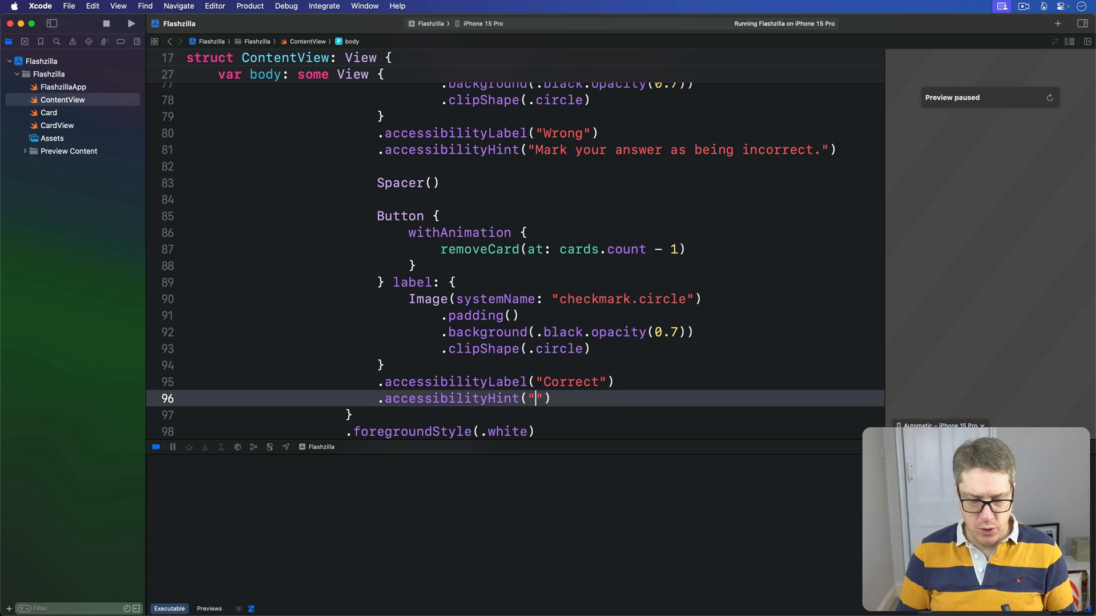
{"action": "type", "text": "Mark your answer as being c"}
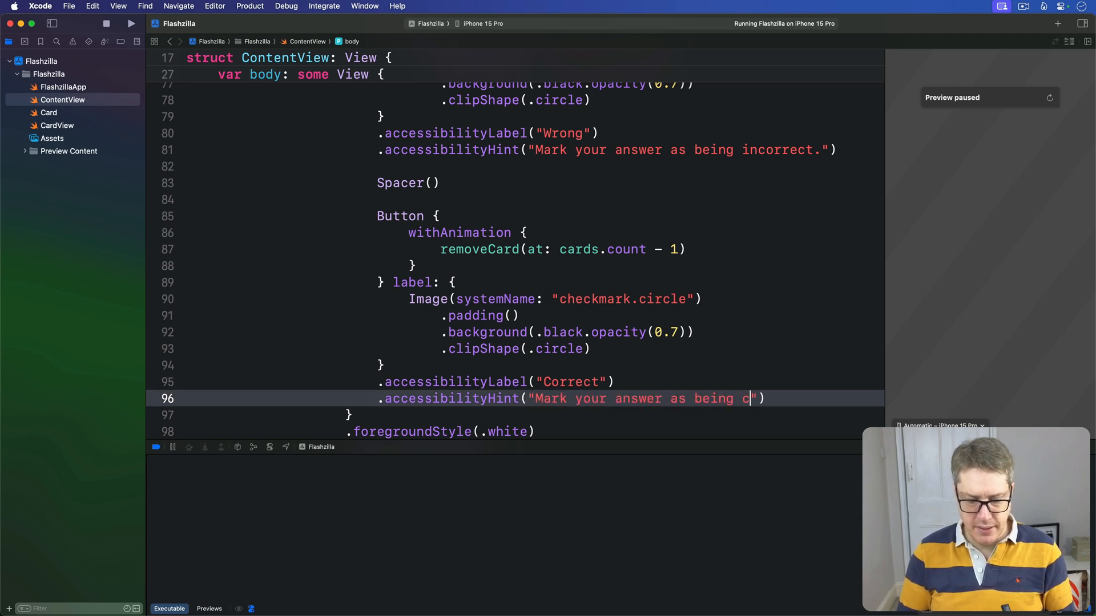
{"action": "type", "text": "orrect."}
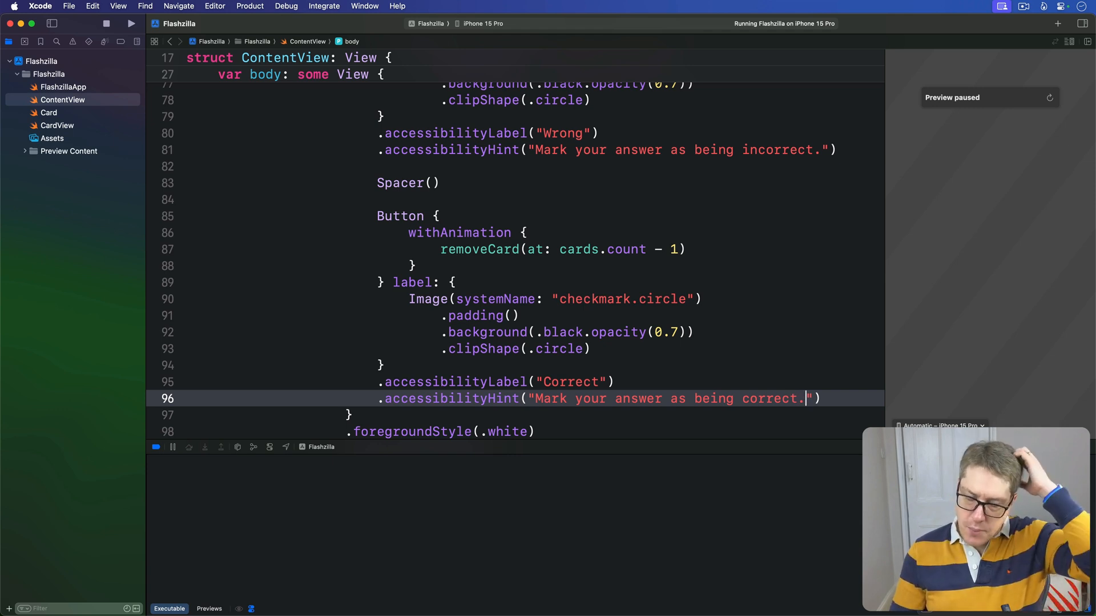
{"action": "left_click", "coordinate": [406, 215]}
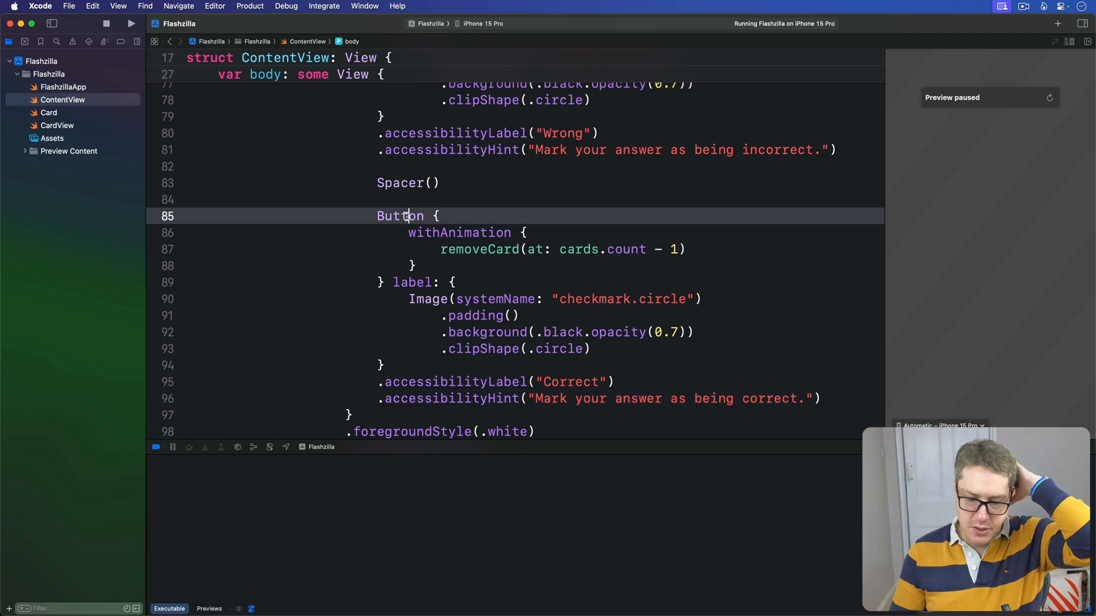
{"action": "double_click", "coordinate": [399, 216]}
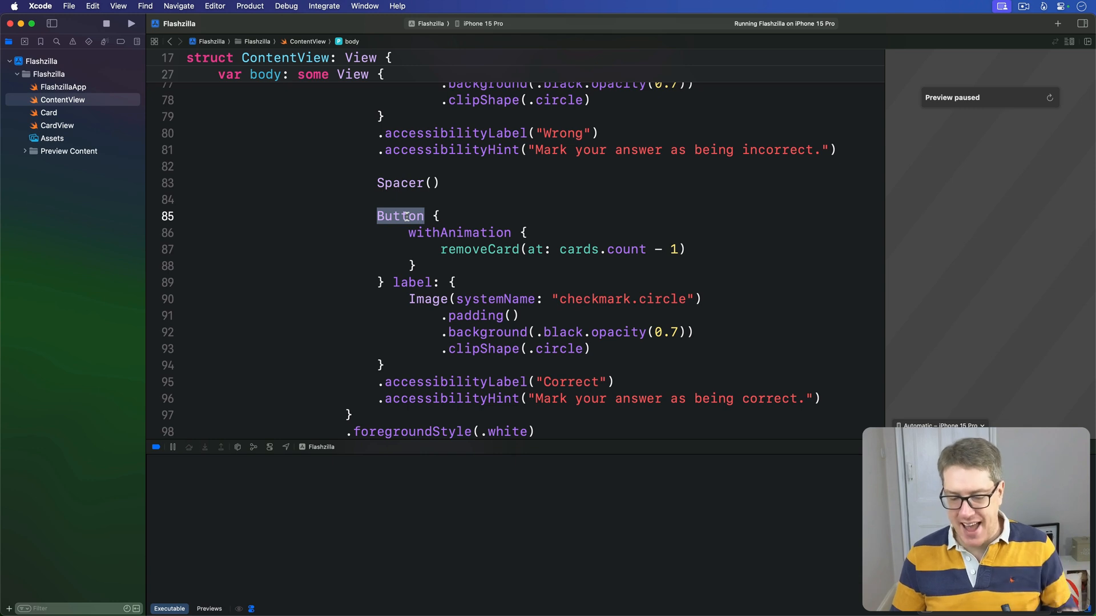
{"action": "left_click", "coordinate": [477, 249]}
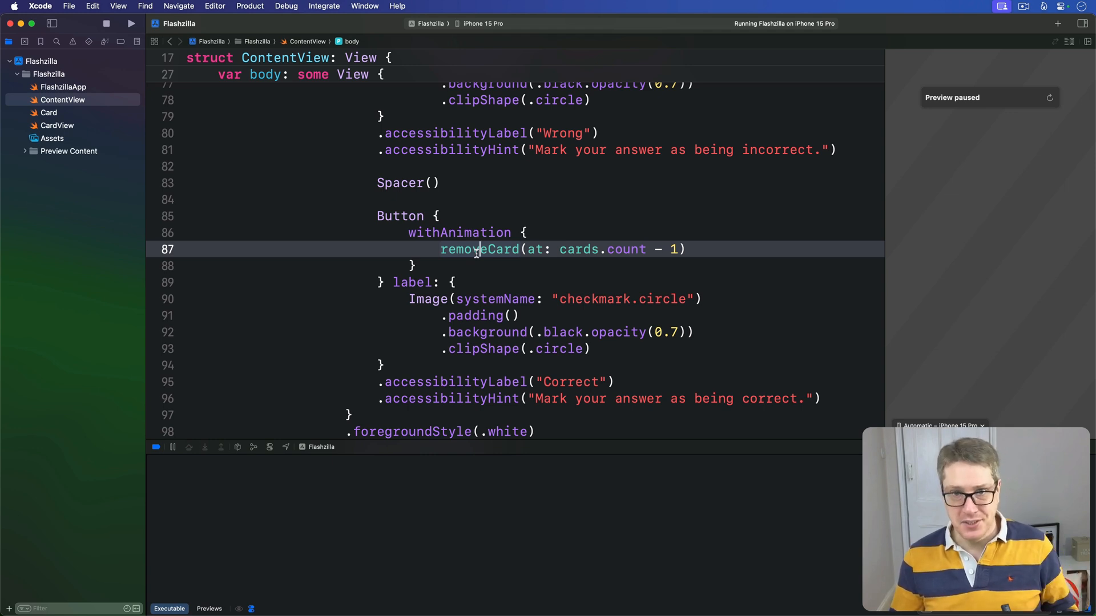
{"action": "scroll", "scroll_direction": "down", "scroll_amount": 3}
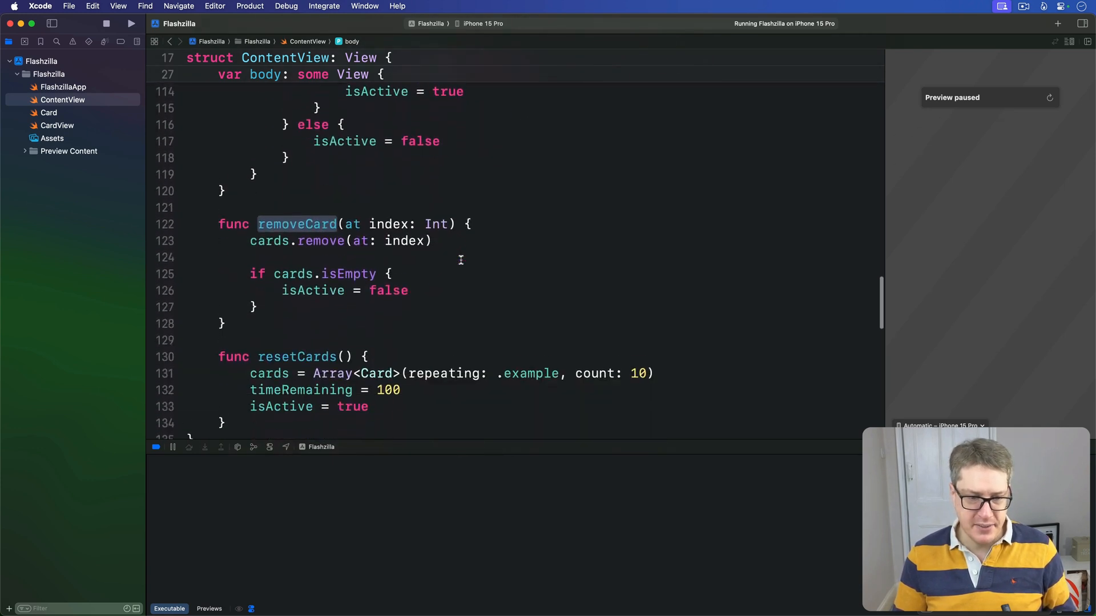
Insert guard index >= 0 else { return } as the first line of removeCard(at:).
{"action": "left_click", "coordinate": [474, 213]}
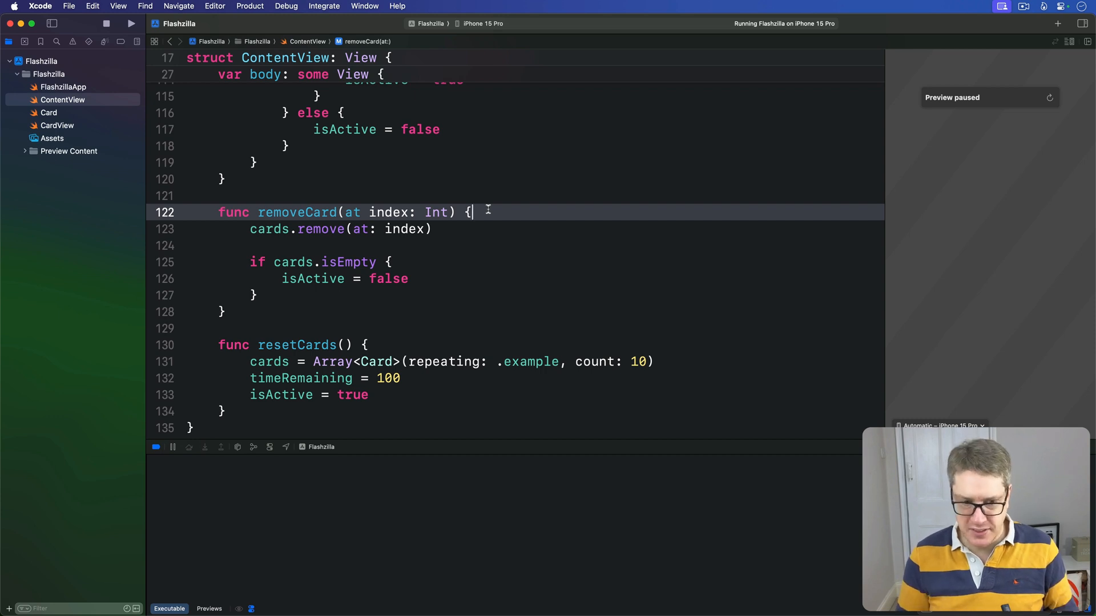
{"action": "type", "text": "gua"}
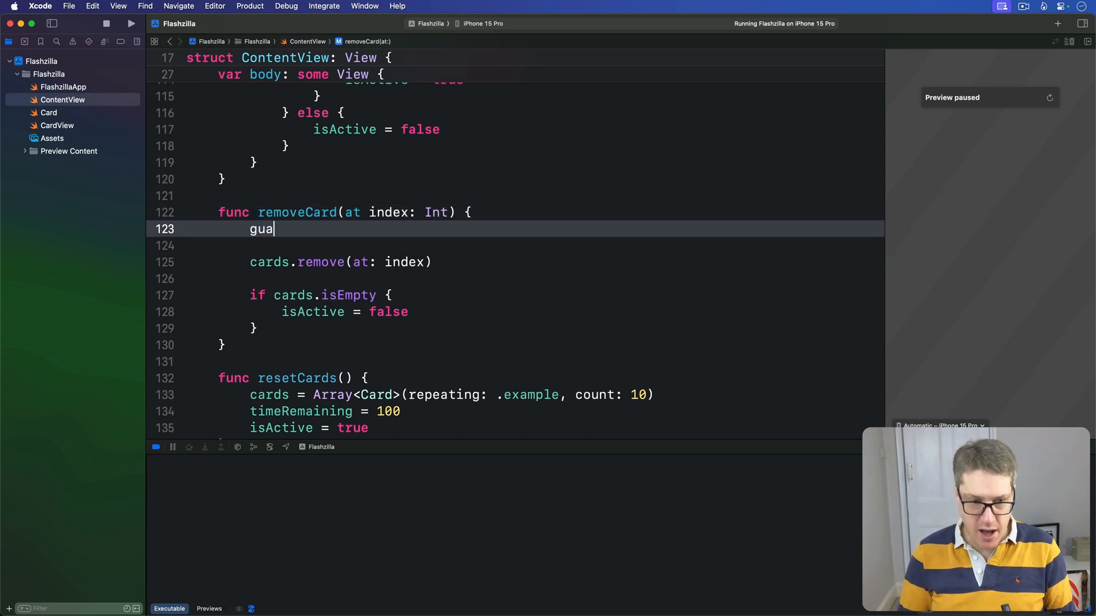
{"action": "type", "text": "rd index >= 0 else { ret"}
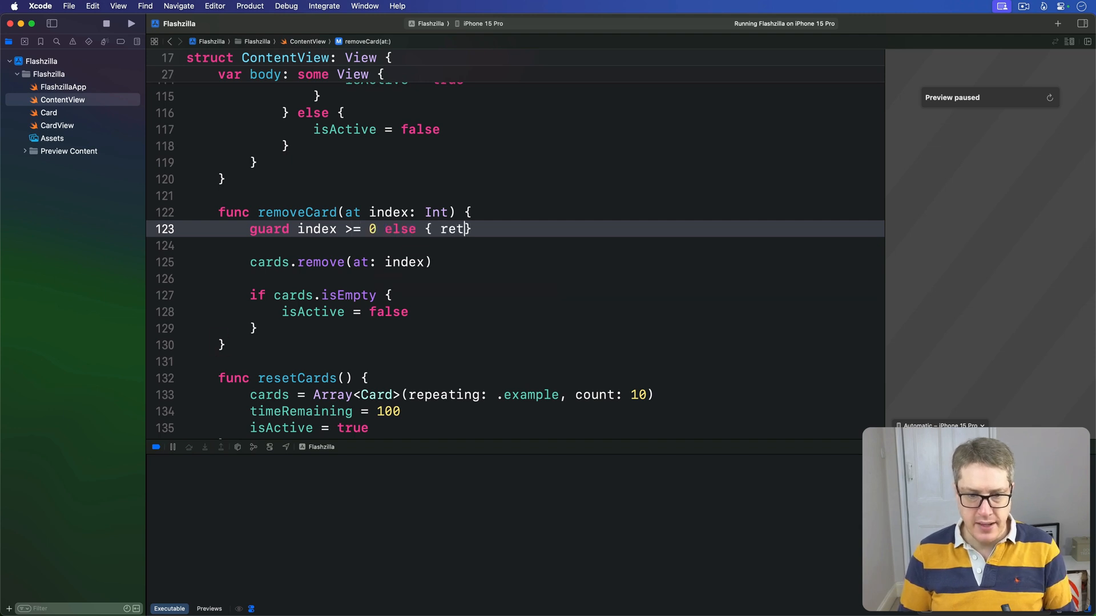
{"action": "type", "text": "urn"}
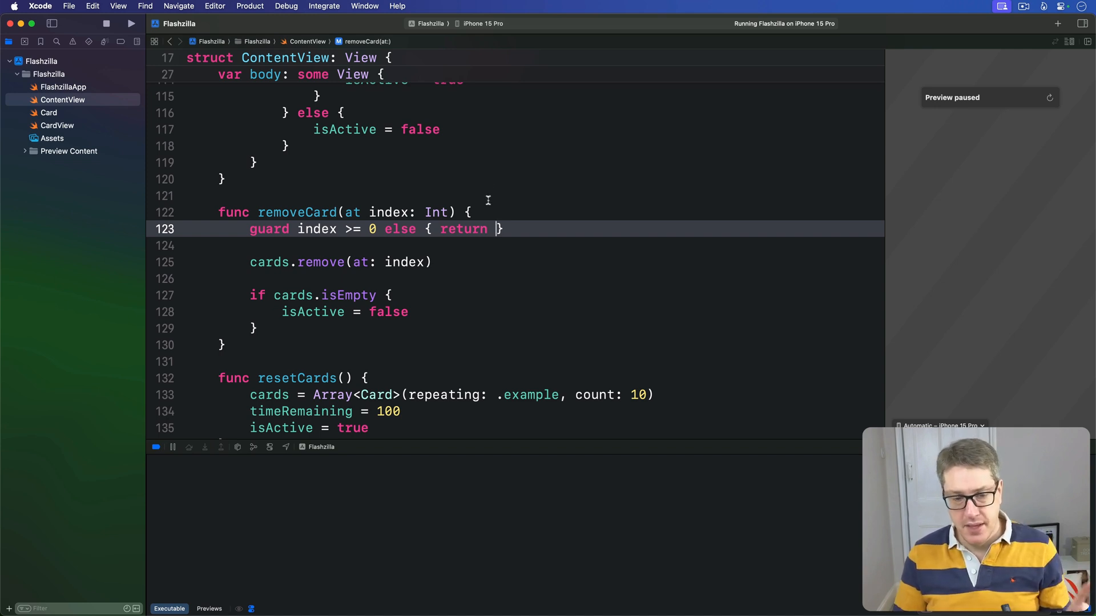
{"action": "scroll", "scroll_direction": "up", "scroll_amount": 3}
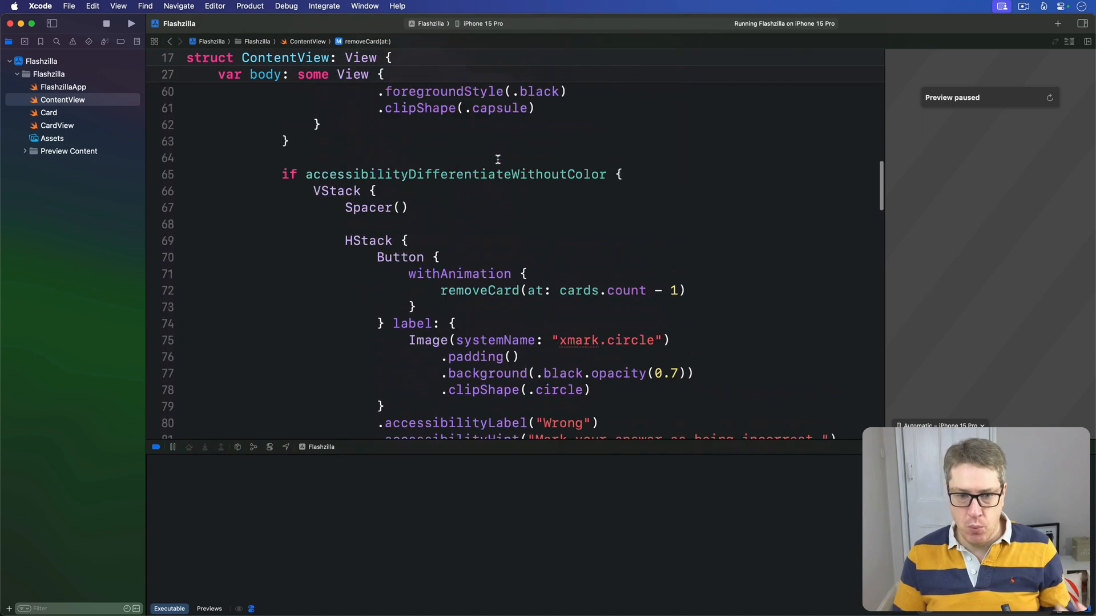
{"action": "scroll", "scroll_direction": "up", "scroll_amount": 3}
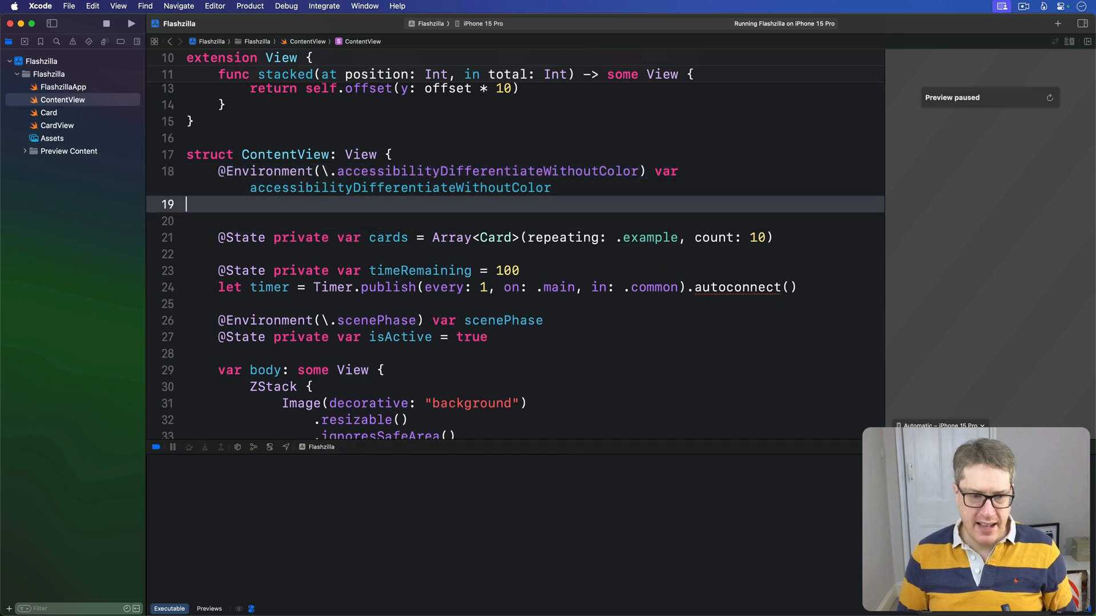
{"action": "type", "text": "@Environment(\\."}
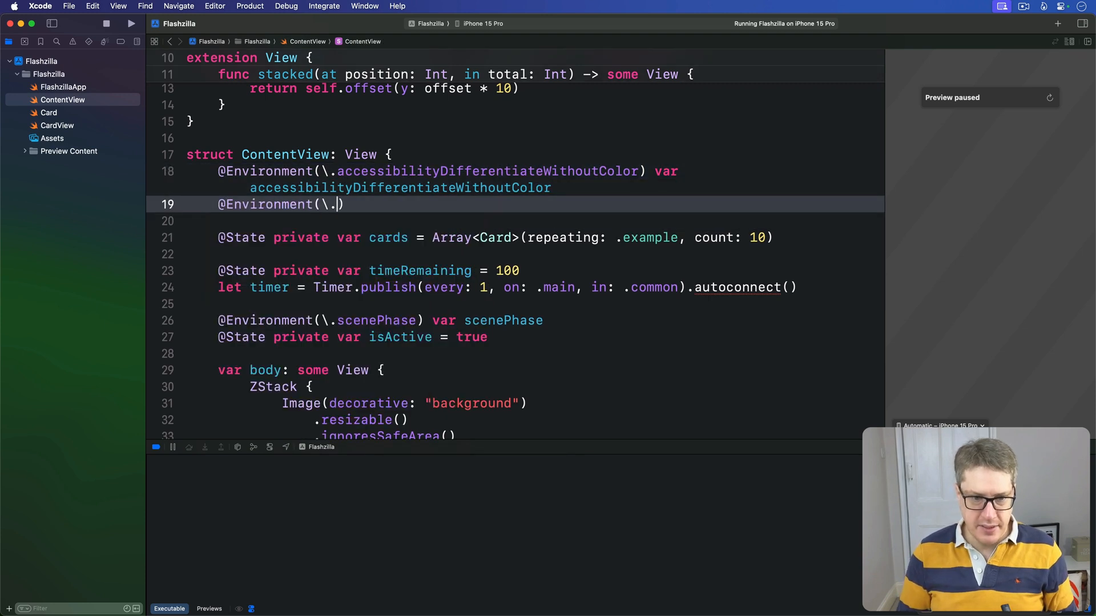
{"action": "type", "text": "accessibilityVoiceOverEnabled"}
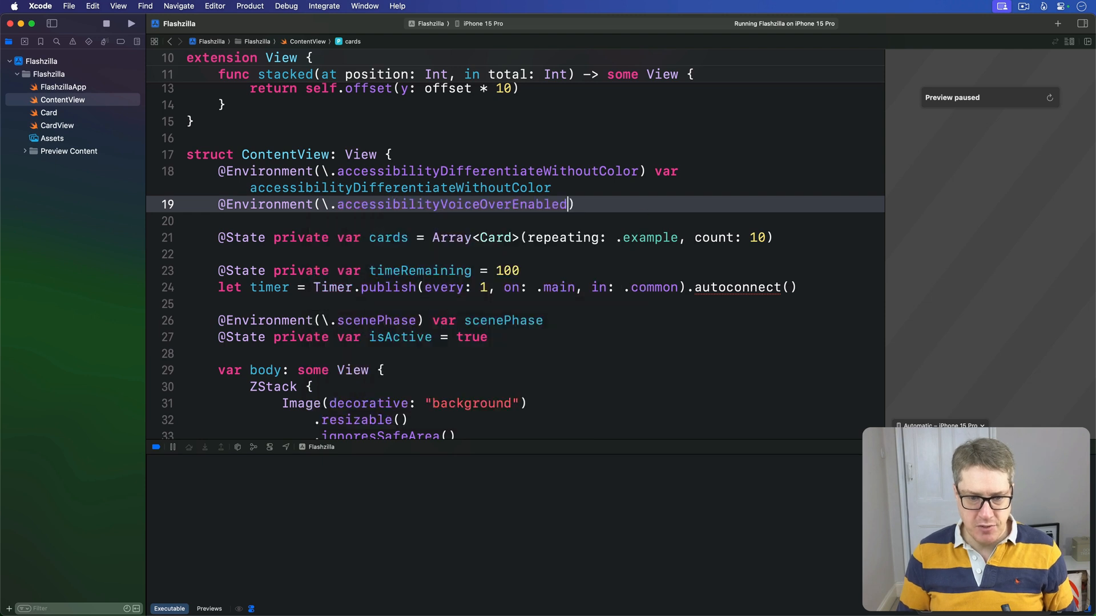
{"action": "type", "text": "v"}
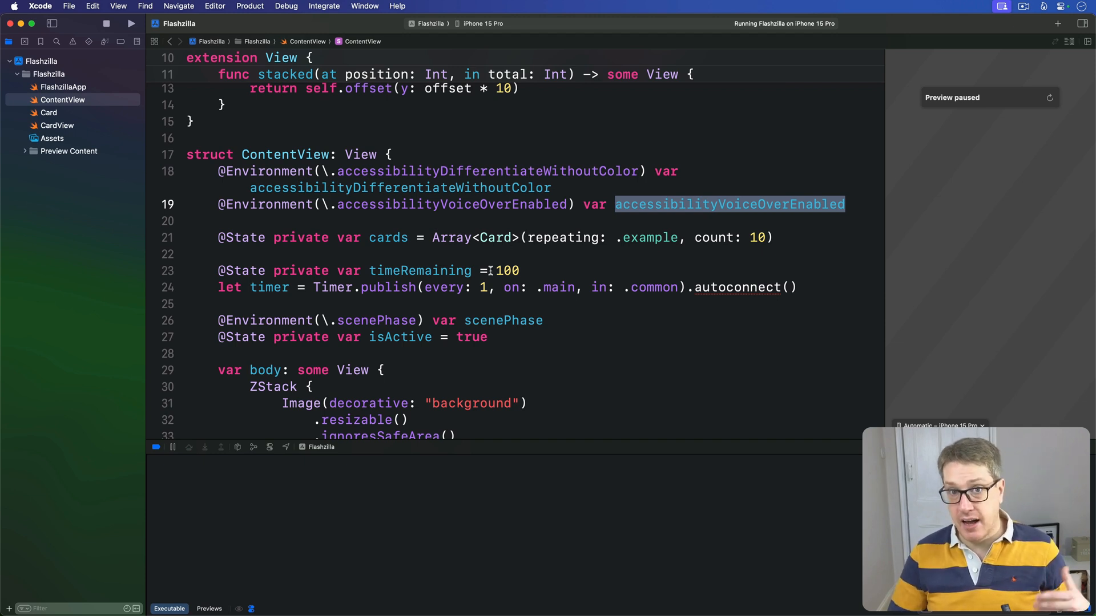
Append `|| accessibilityVoiceOverEnabled` to the accessibilityDifferentiateWithoutColor button condition.
{"action": "scroll", "scroll_direction": "down", "scroll_amount": 3}
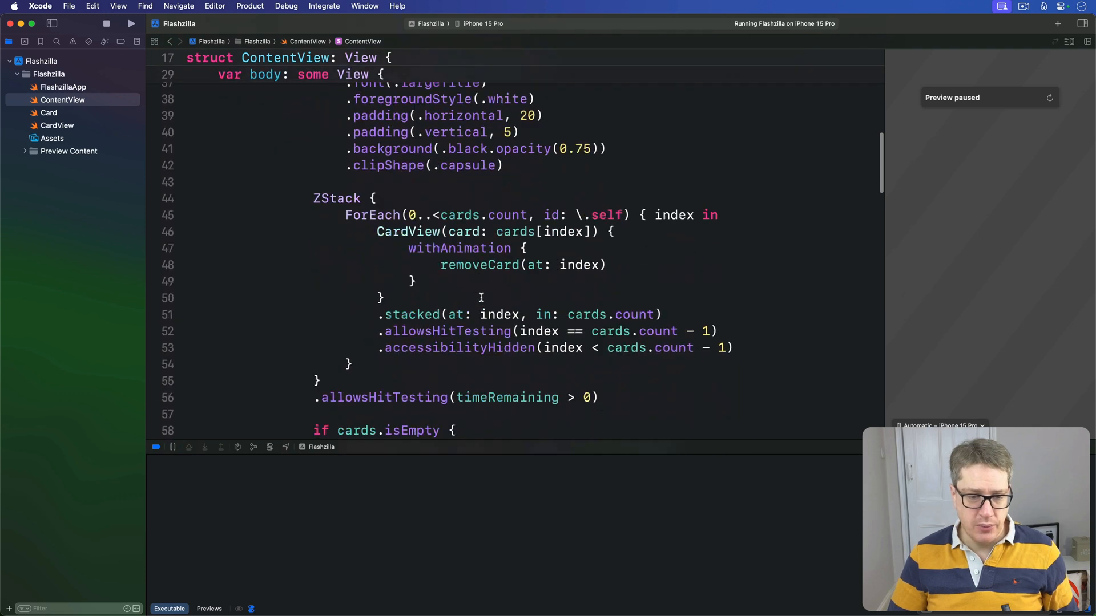
{"action": "scroll", "scroll_direction": "down", "scroll_amount": 3}
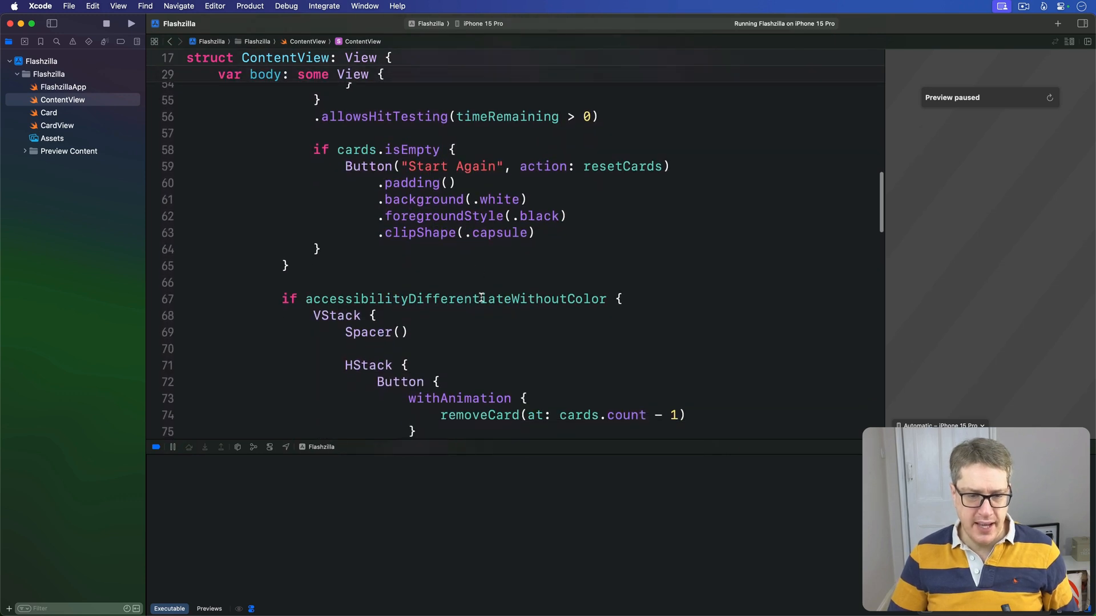
{"action": "double_click", "coordinate": [455, 299]}
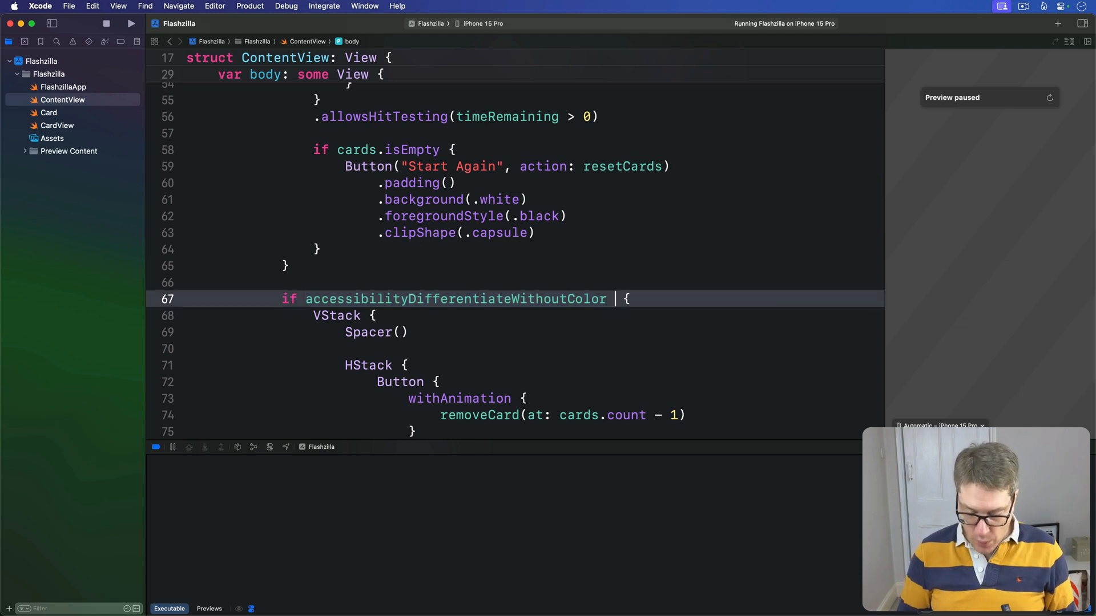
{"action": "type", "text": "|| accessibilityVoiceOverEnabled"}
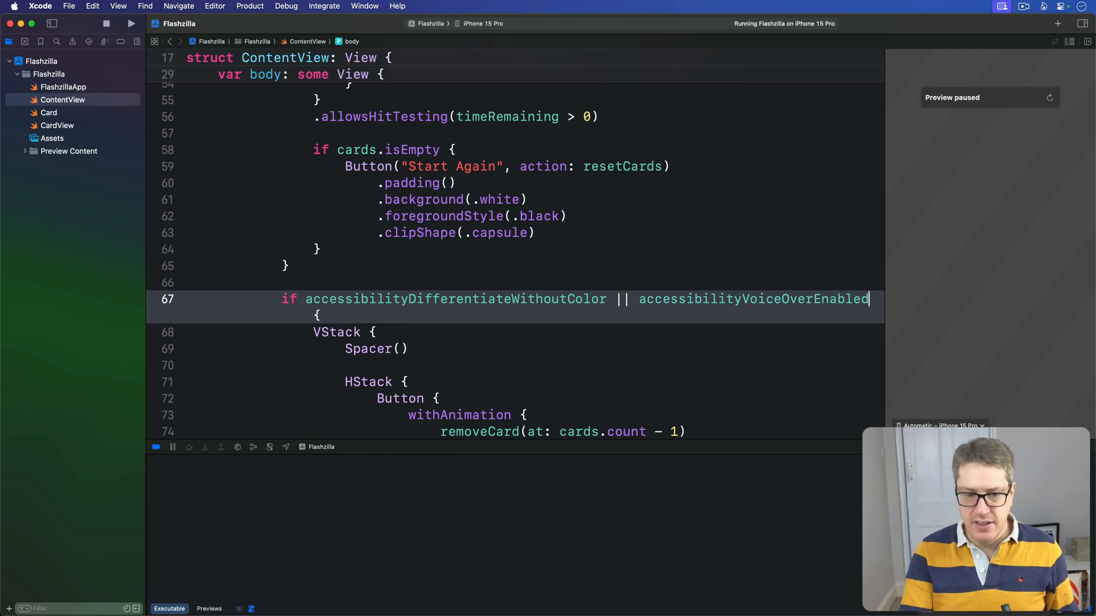
{"action": "mouse_move", "coordinate": [490, 299]}
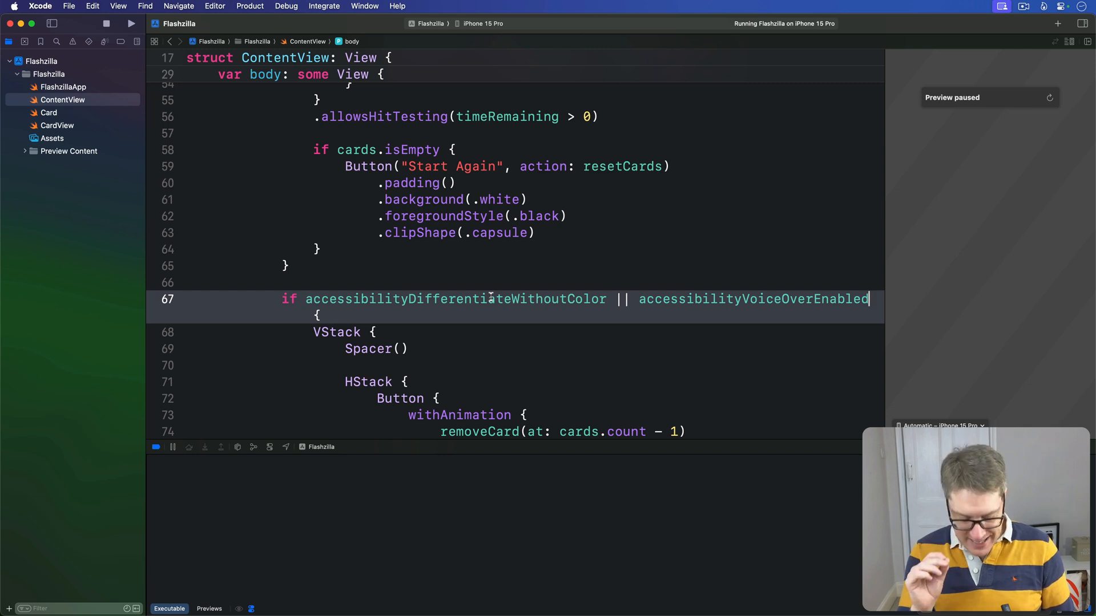
Rebuild and run Flashzilla in the iPhone 15 Pro Simulator.
{"action": "left_click", "coordinate": [106, 23]}
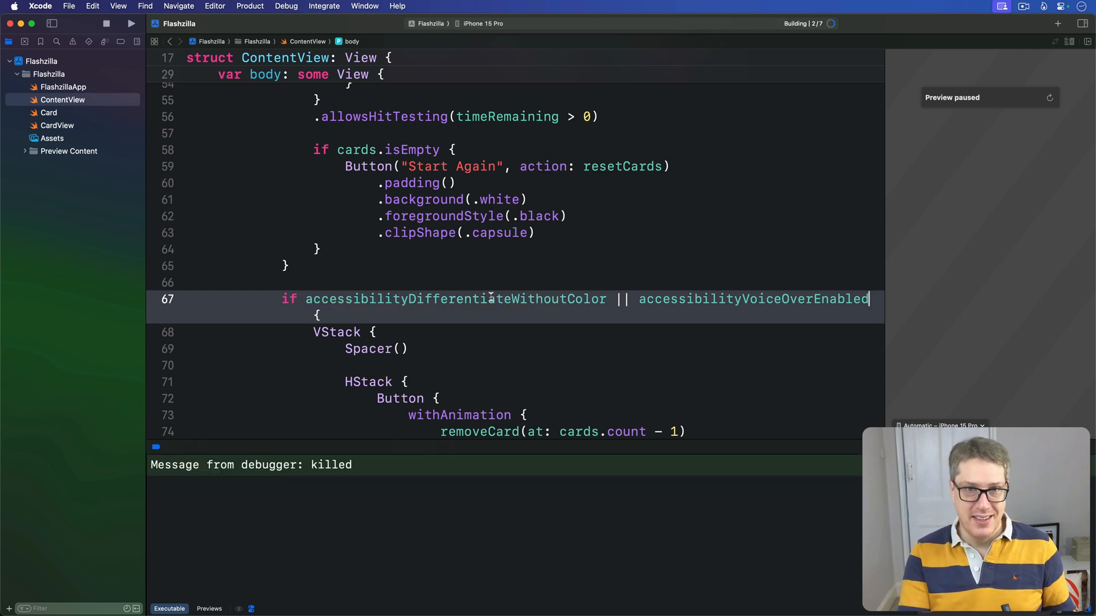
{"action": "left_click", "coordinate": [131, 23]}
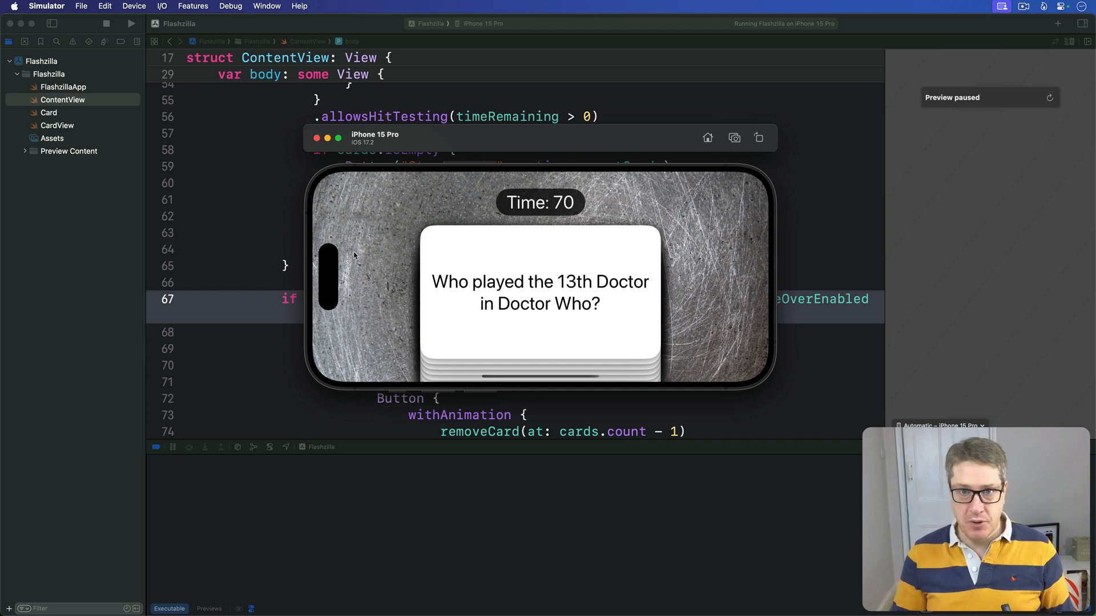
In CardView.swift, add `.animation(.default, value: offset)` after onTapGesture.
{"action": "left_click", "coordinate": [57, 125]}
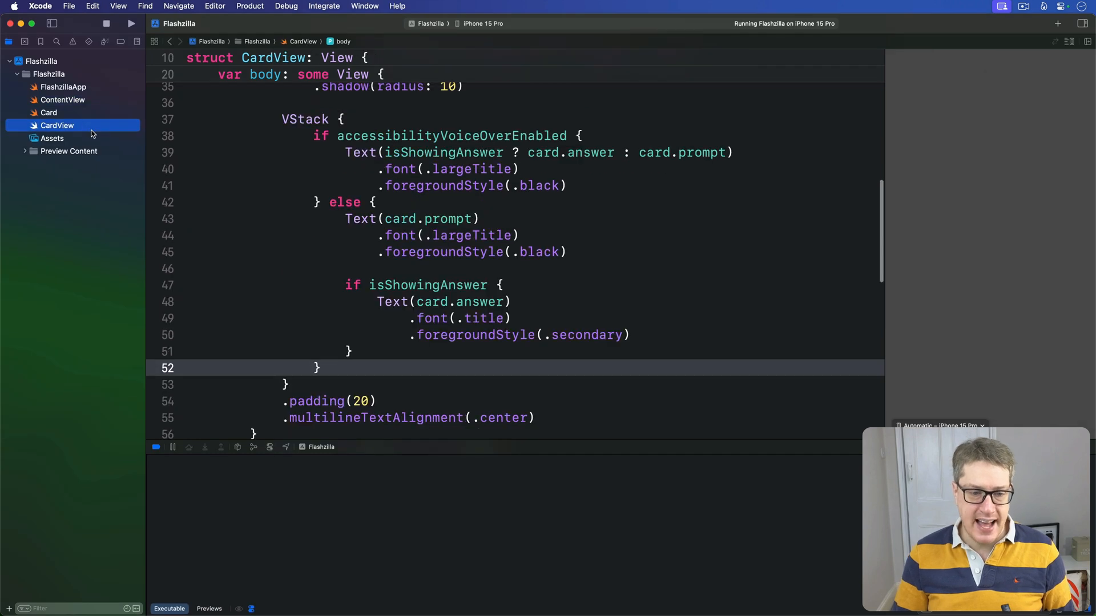
{"action": "scroll", "scroll_direction": "down", "scroll_amount": 3}
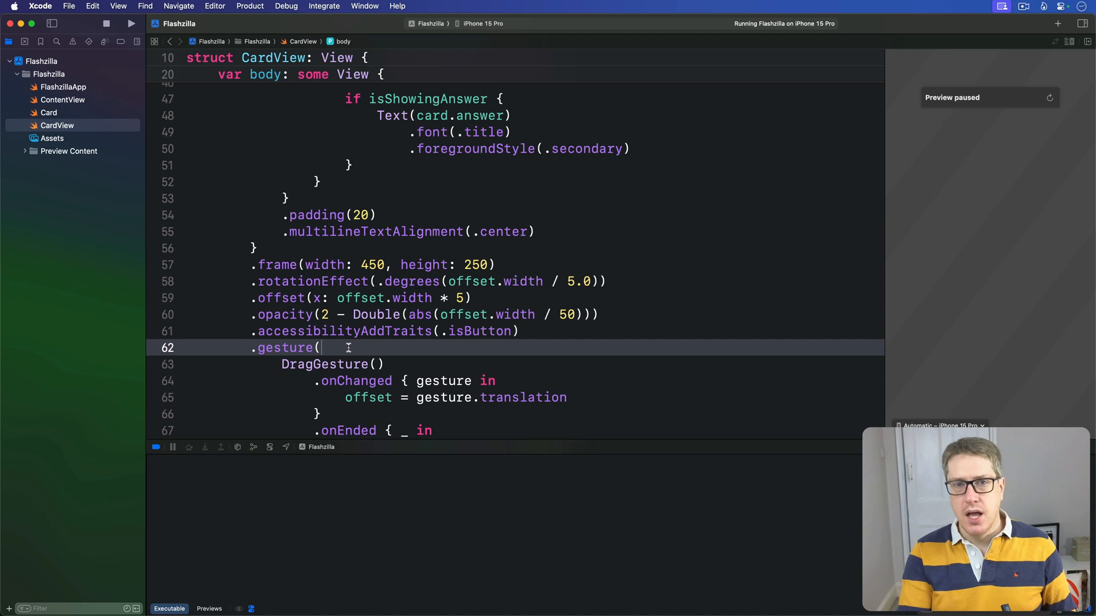
{"action": "scroll", "scroll_direction": "down", "scroll_amount": 3}
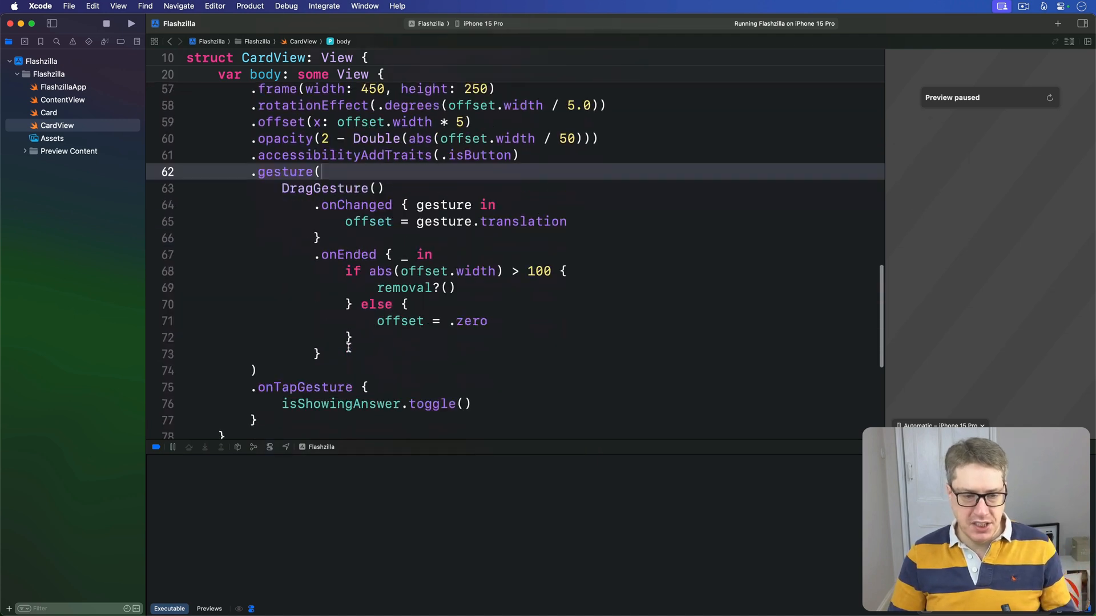
{"action": "scroll", "scroll_direction": "down", "scroll_amount": 3}
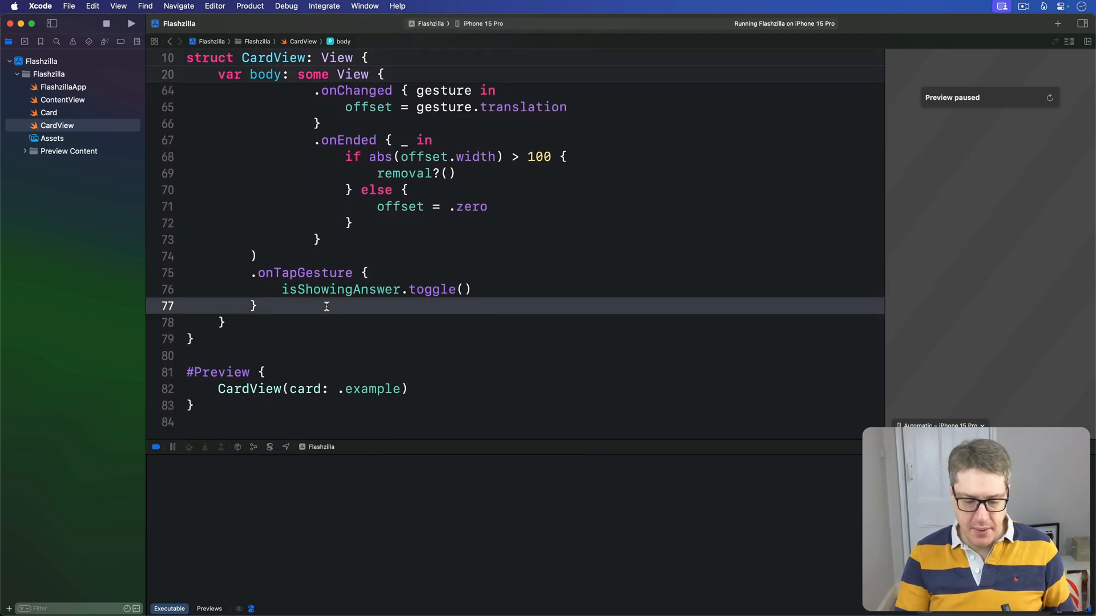
{"action": "type", "text": ".ai"}
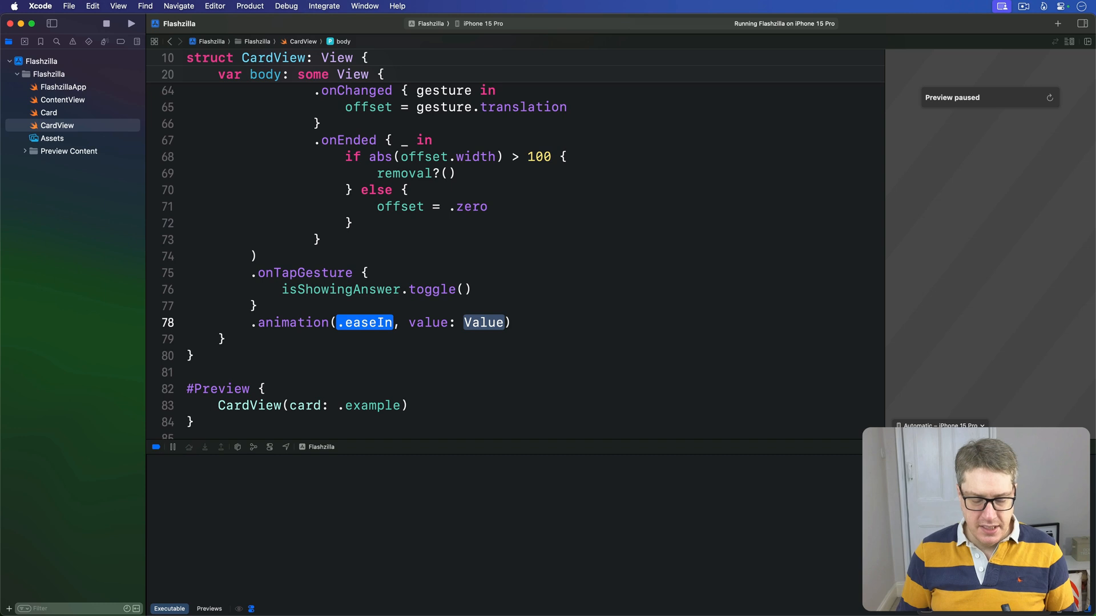
{"action": "type", "text": "default"}
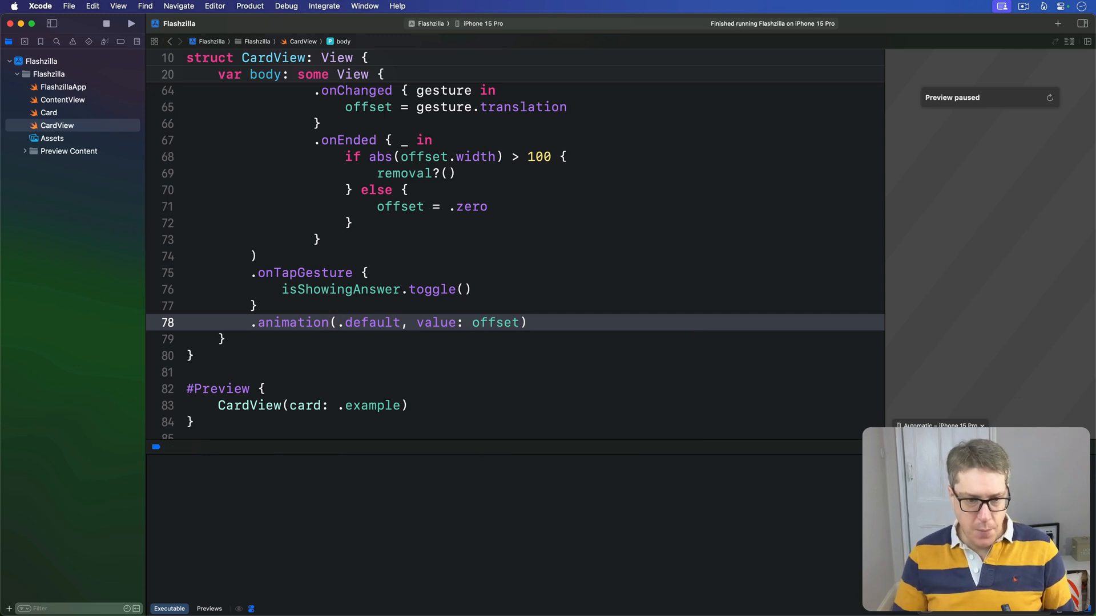
Replace `.default` in the offset animation by typing `.bo` for bouncy.
{"action": "left_click", "coordinate": [131, 22]}
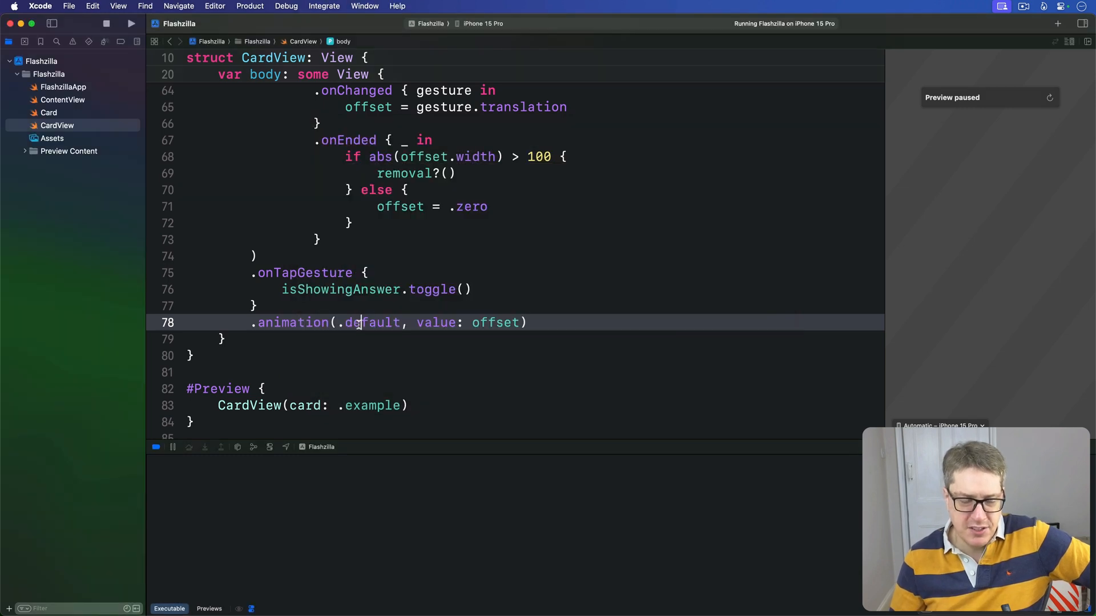
{"action": "type", "text": "bo"}
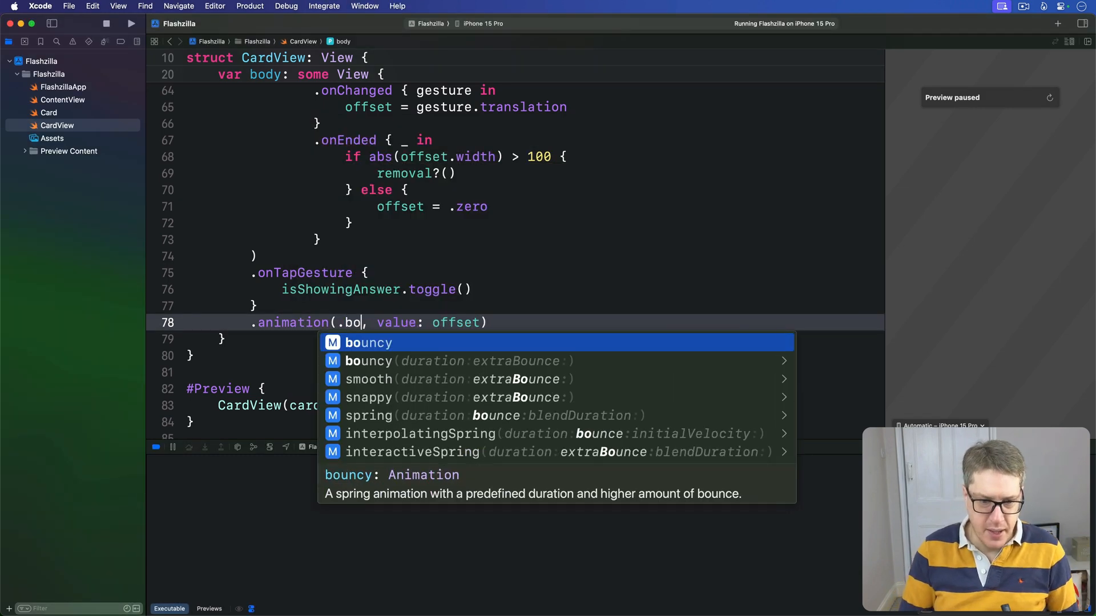